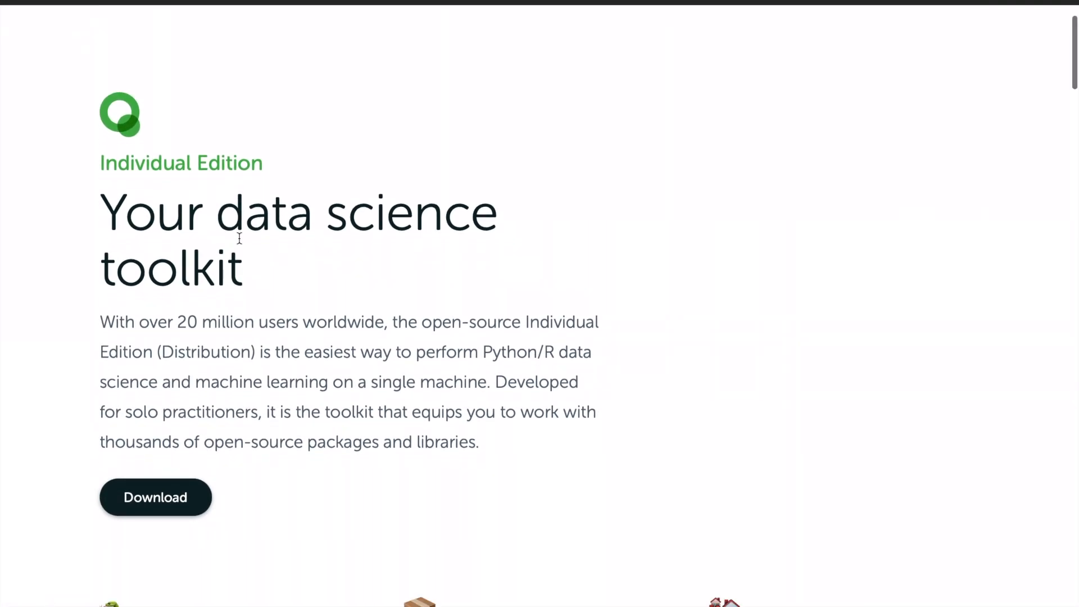
Scroll the Individual Edition page down to the Anaconda Installers section for Windows, MacOS and Linux
{"action": "scroll", "scroll_direction": "down", "scroll_amount": 3}
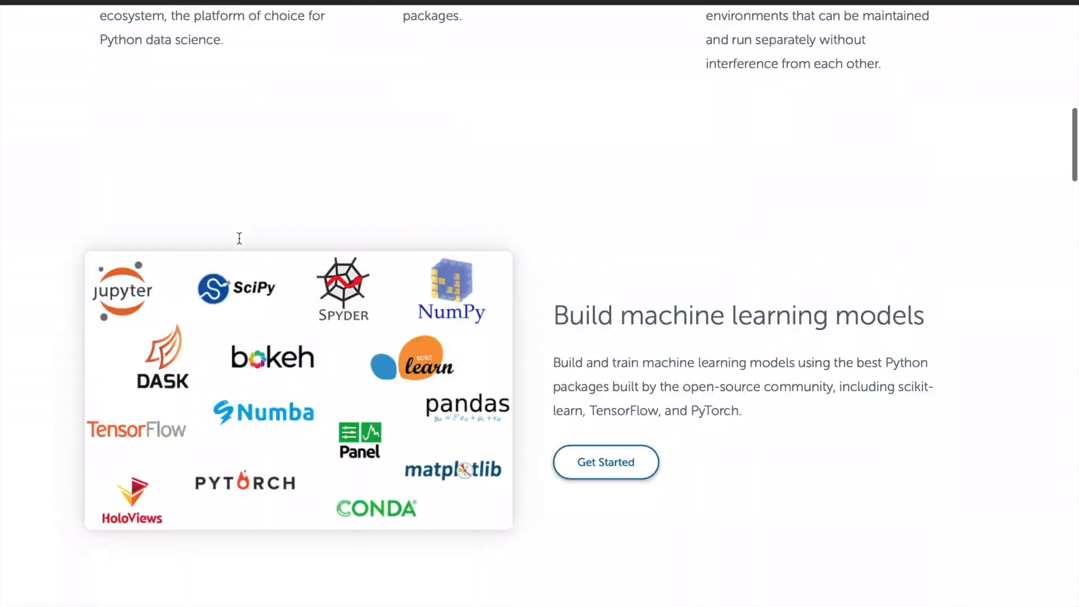
{"action": "scroll", "scroll_direction": "down", "scroll_amount": 3}
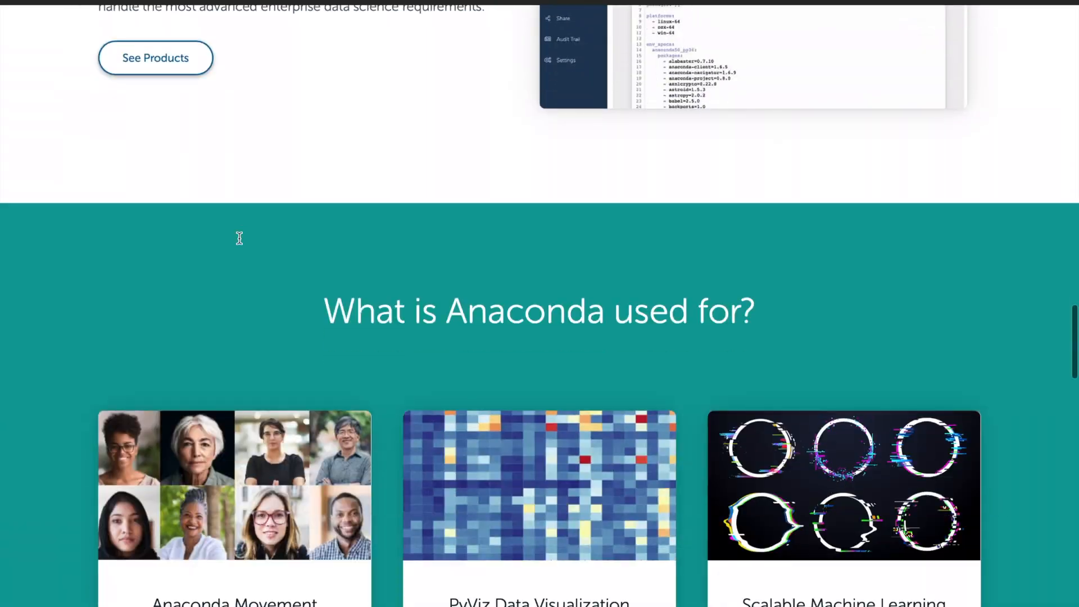
{"action": "left_click", "coordinate": [155, 57]}
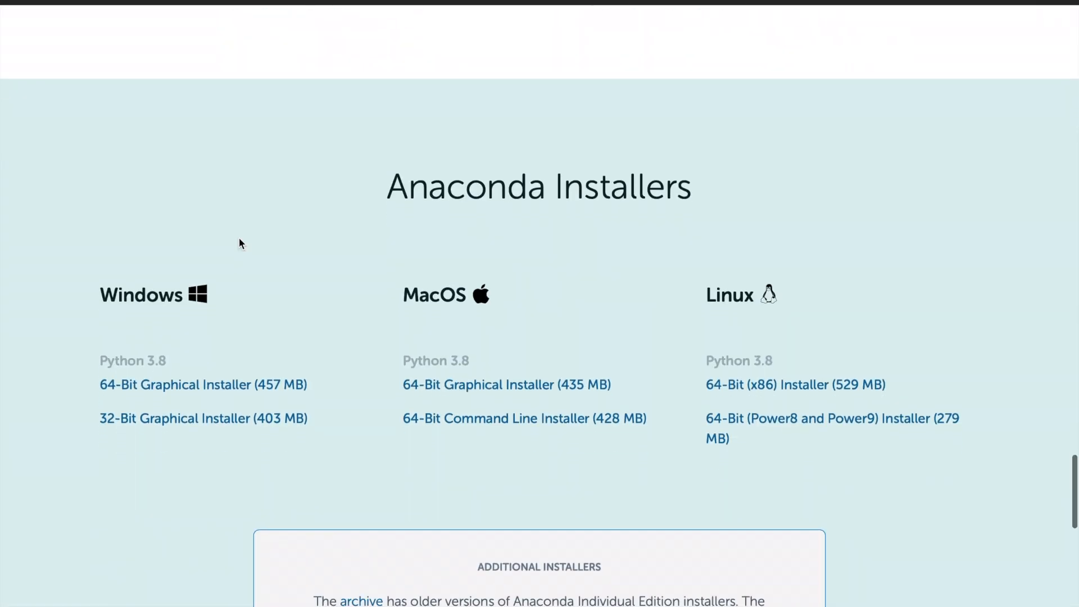
{"action": "scroll", "scroll_direction": "up", "scroll_amount": 3}
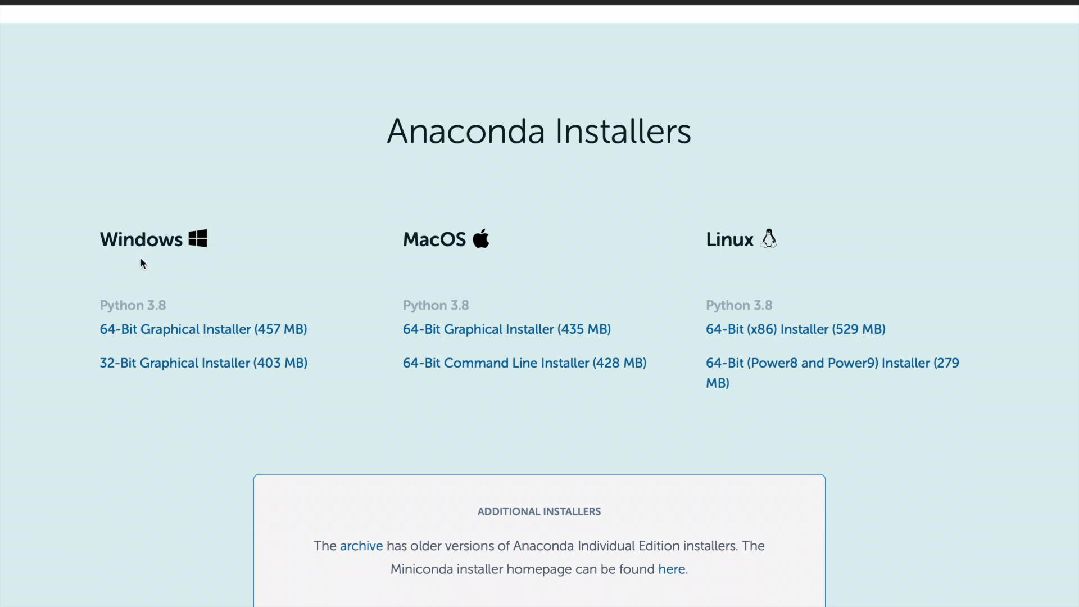
{"action": "mouse_move", "coordinate": [654, 259]}
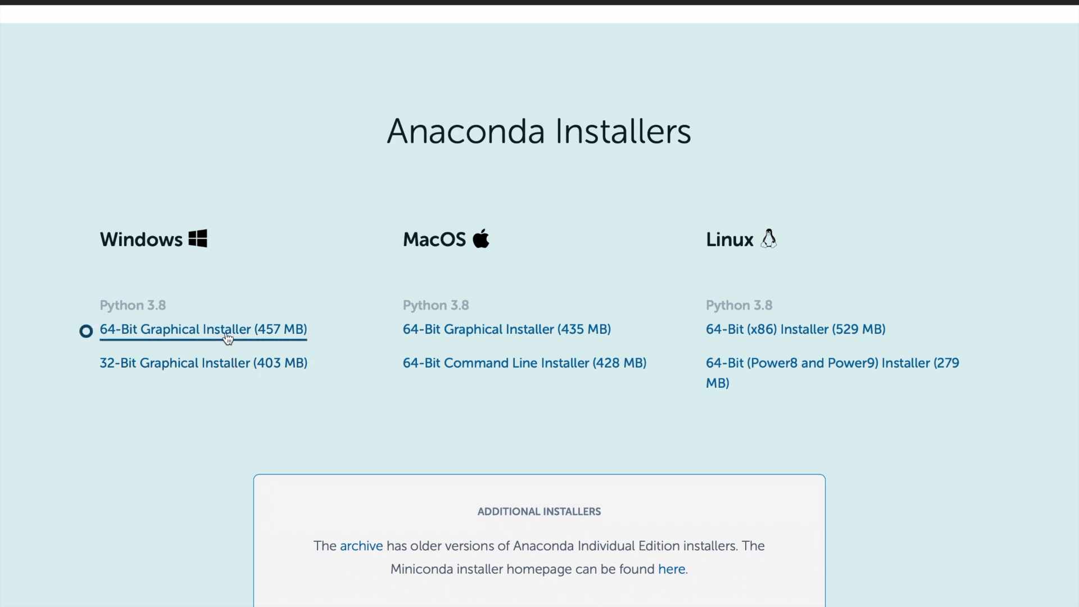
{"action": "mouse_move", "coordinate": [222, 381]}
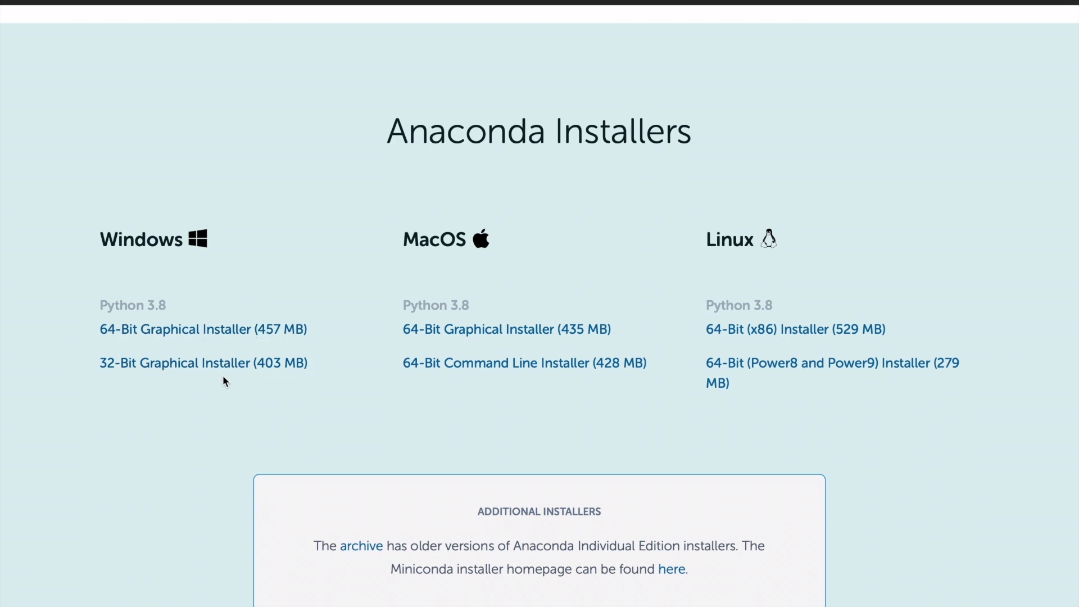
{"action": "mouse_move", "coordinate": [134, 314]}
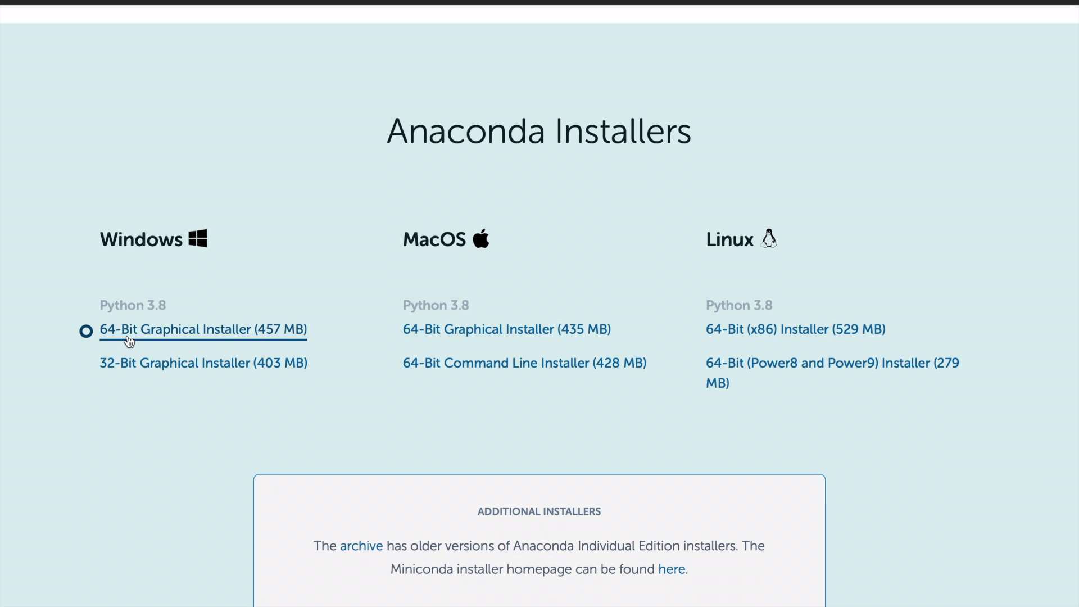
{"action": "left_click", "coordinate": [203, 363]}
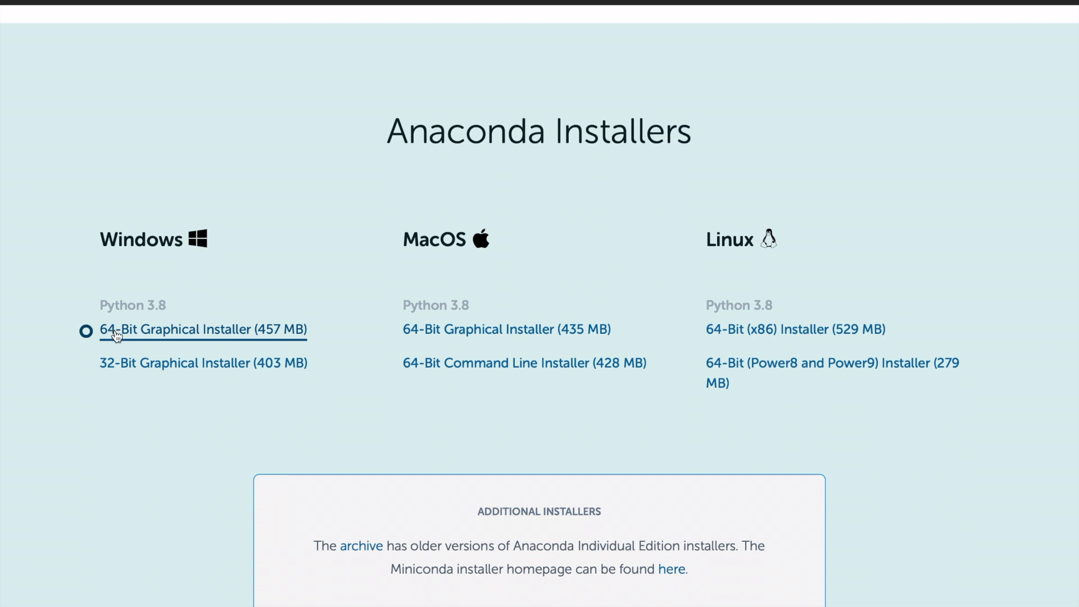
{"action": "mouse_move", "coordinate": [524, 363]}
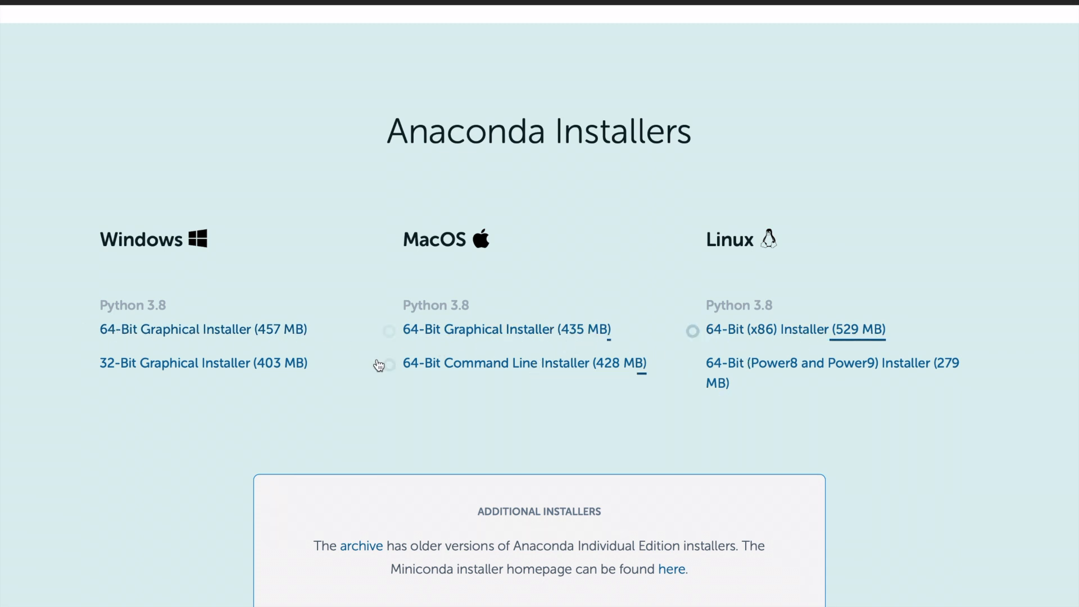
{"action": "mouse_move", "coordinate": [280, 348]}
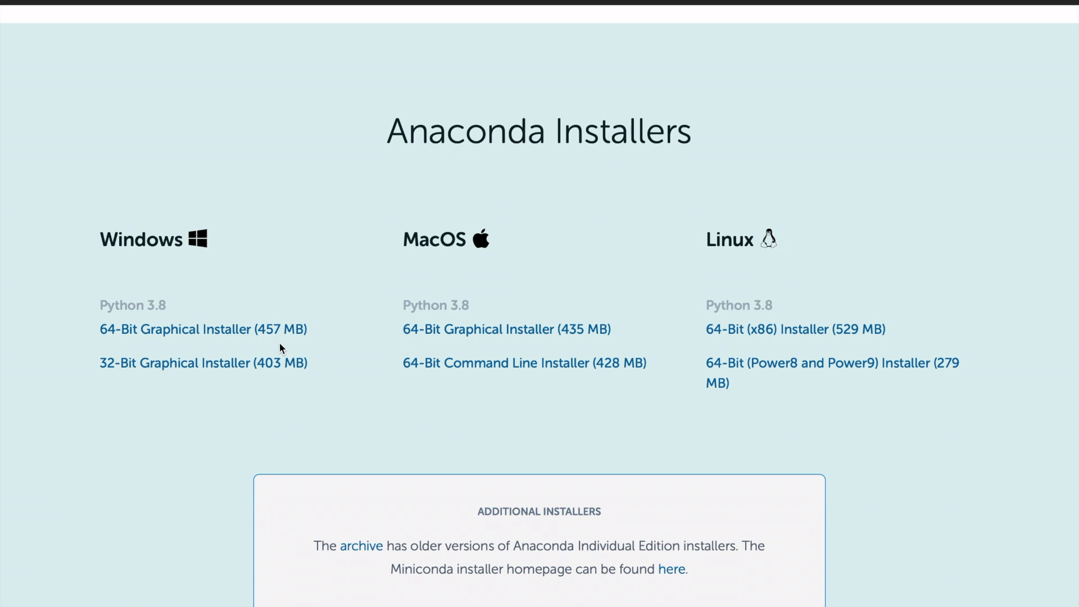
{"action": "left_click", "coordinate": [203, 363]}
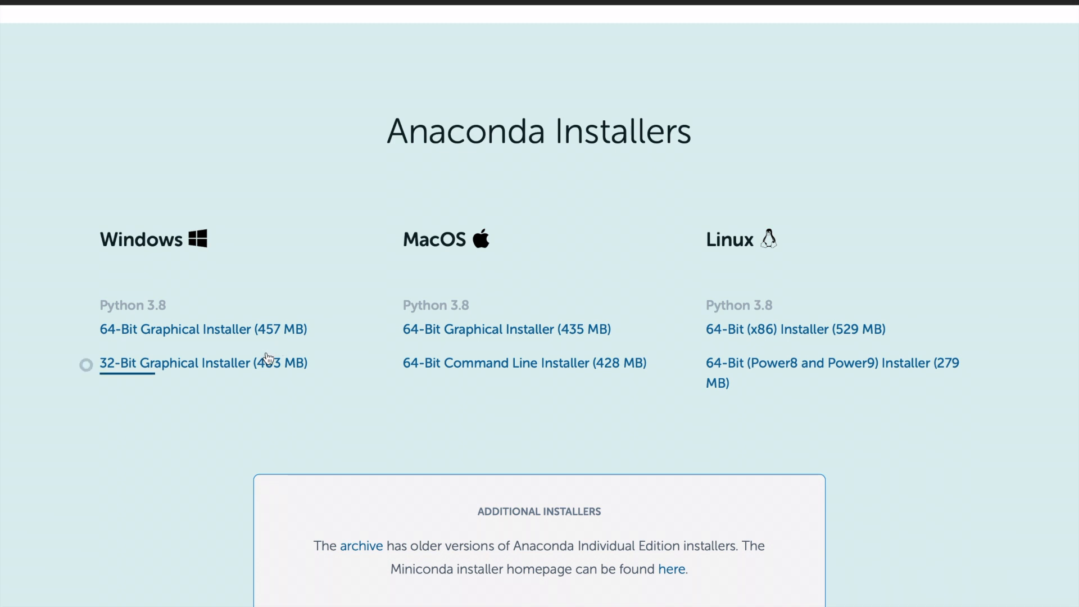
{"action": "mouse_move", "coordinate": [497, 358]}
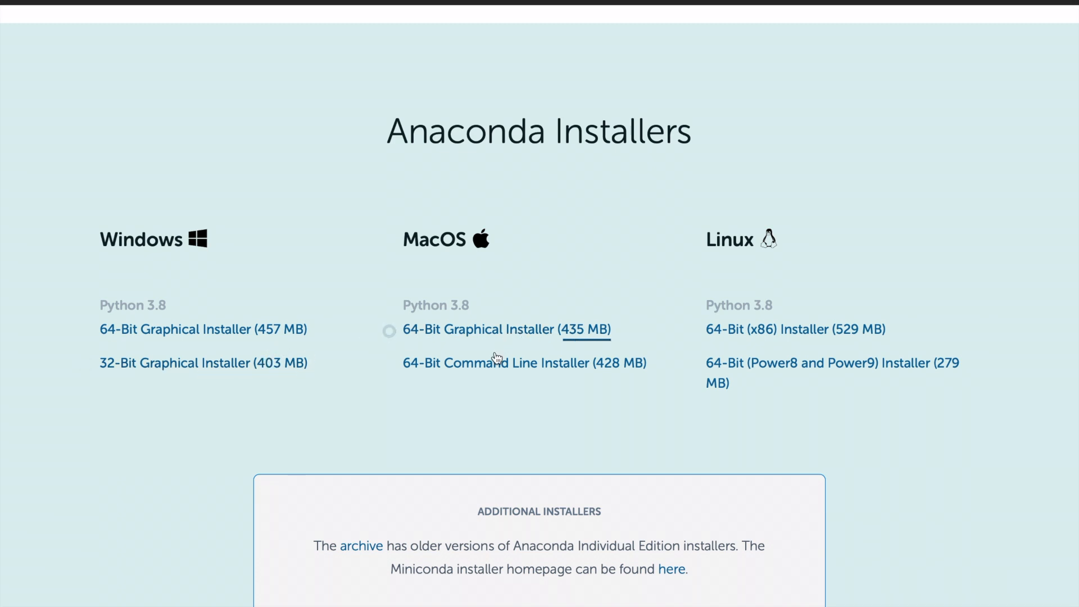
{"action": "mouse_move", "coordinate": [526, 390]}
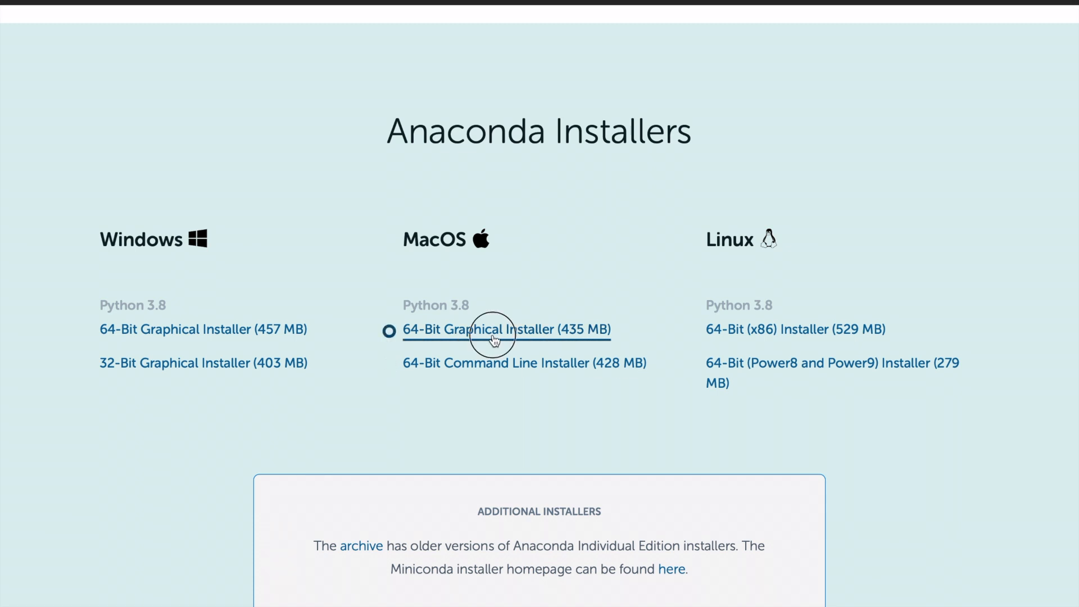
Download the MacOS 64-Bit Graphical Installer (435 MB) and check its progress in Safari's downloads
{"action": "left_click", "coordinate": [506, 330]}
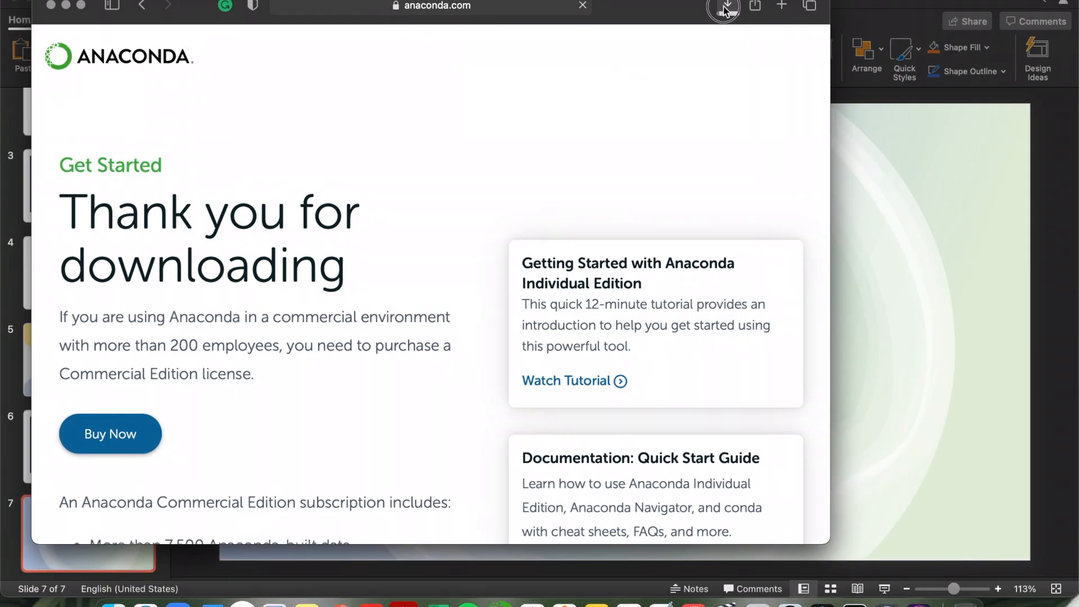
{"action": "left_click", "coordinate": [723, 8]}
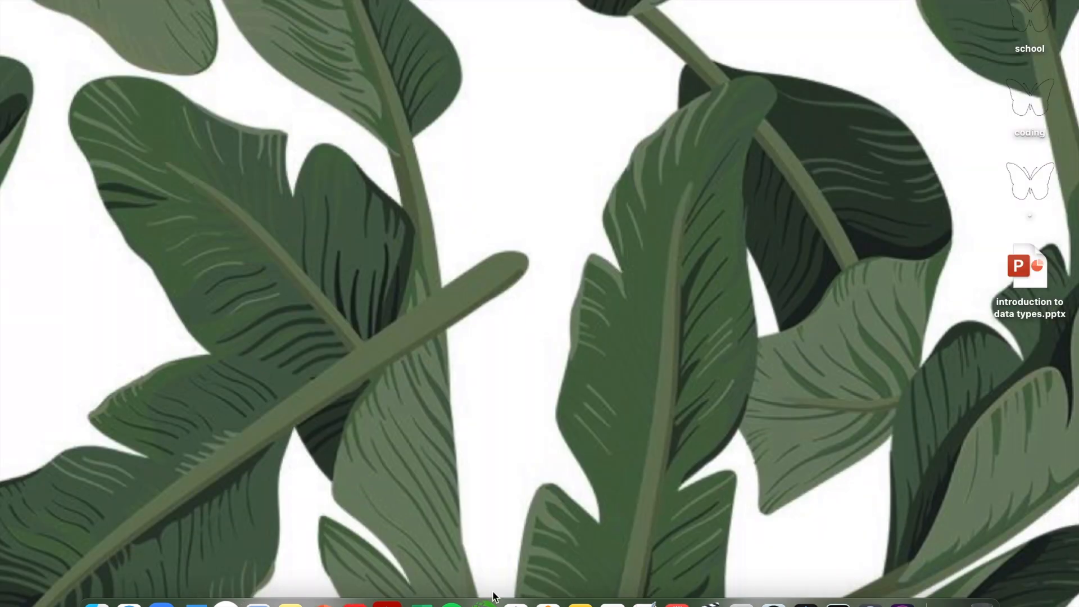
{"action": "mouse_move", "coordinate": [484, 600]}
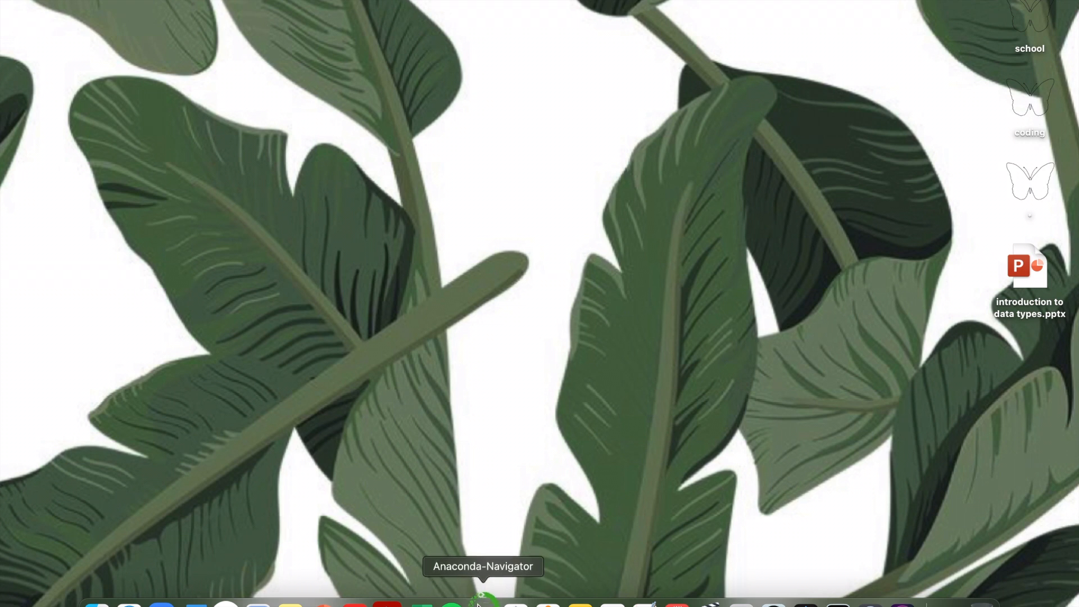
Launch Anaconda Navigator from the Dock to reach its Home page
{"action": "left_click", "coordinate": [482, 605]}
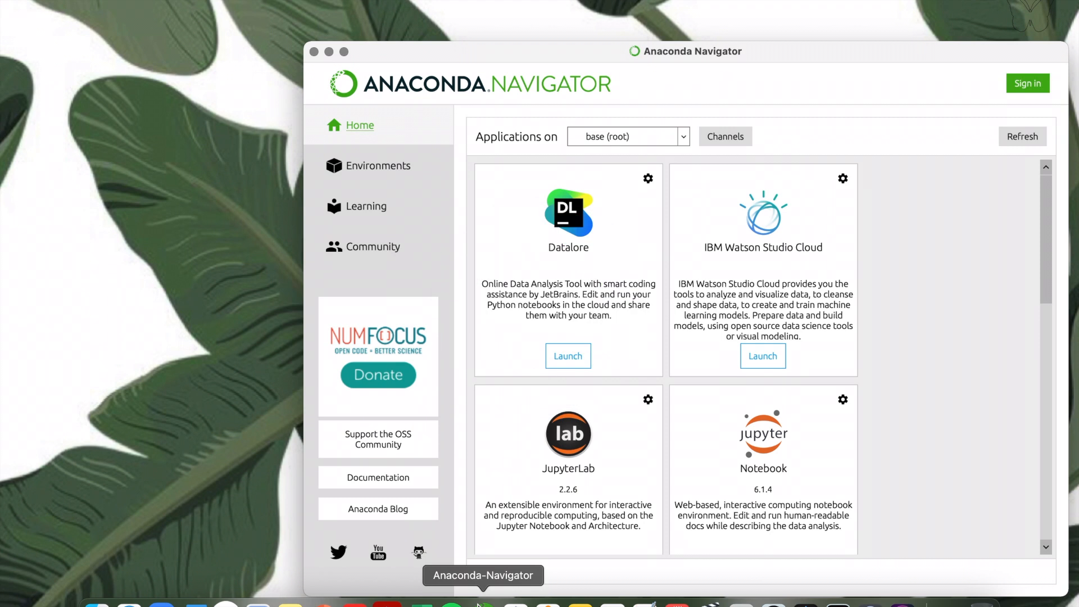
{"action": "mouse_move", "coordinate": [344, 61]}
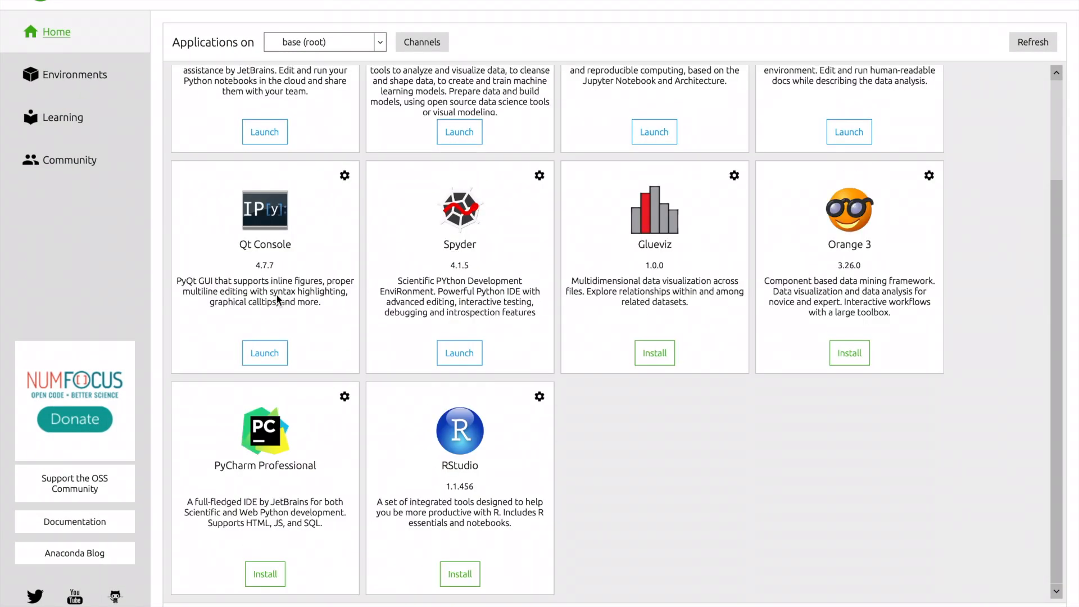
Launch Jupyter Notebook from the Navigator Home applications
{"action": "scroll", "scroll_direction": "up", "scroll_amount": 3}
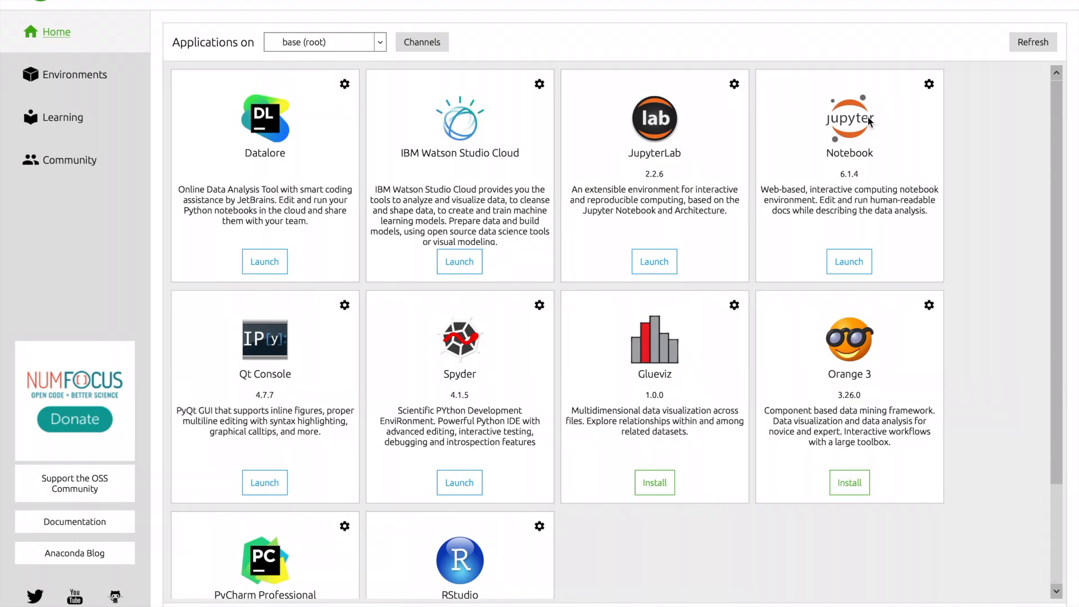
{"action": "mouse_move", "coordinate": [576, 179]}
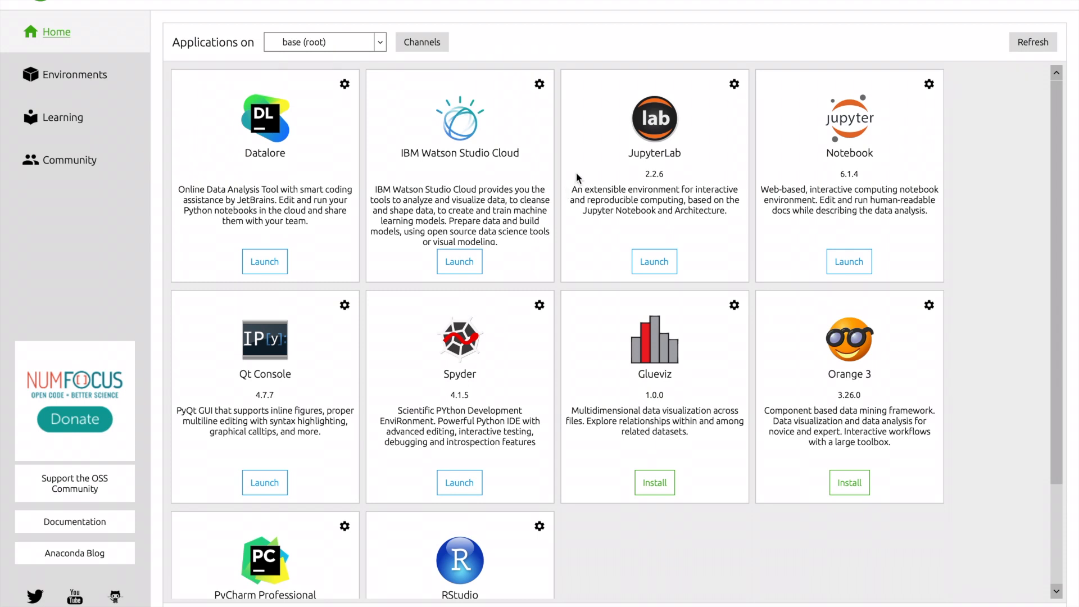
{"action": "mouse_move", "coordinate": [680, 337]}
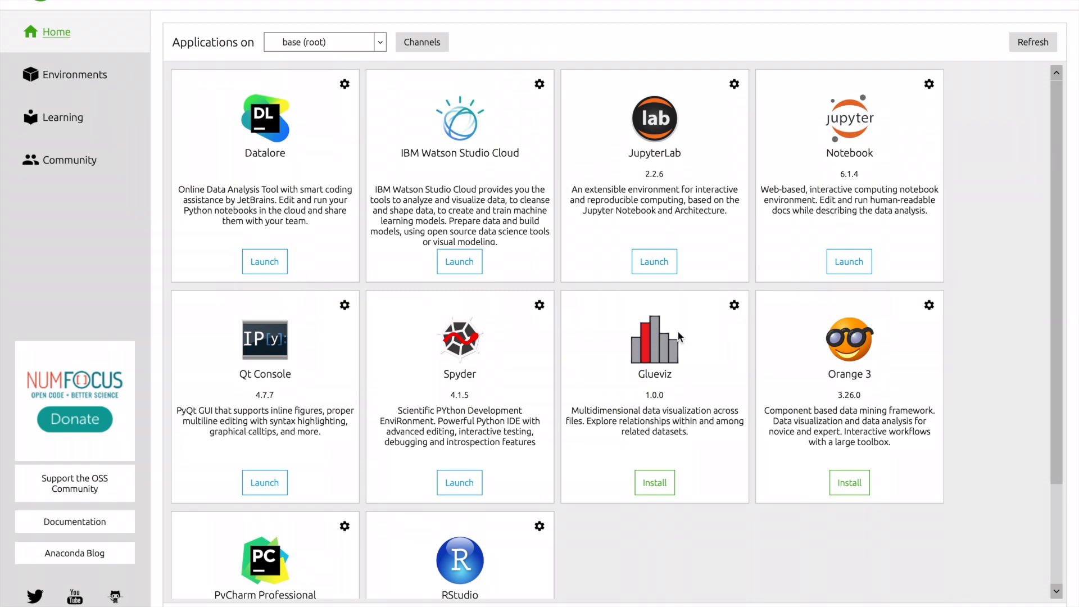
{"action": "mouse_move", "coordinate": [783, 213]}
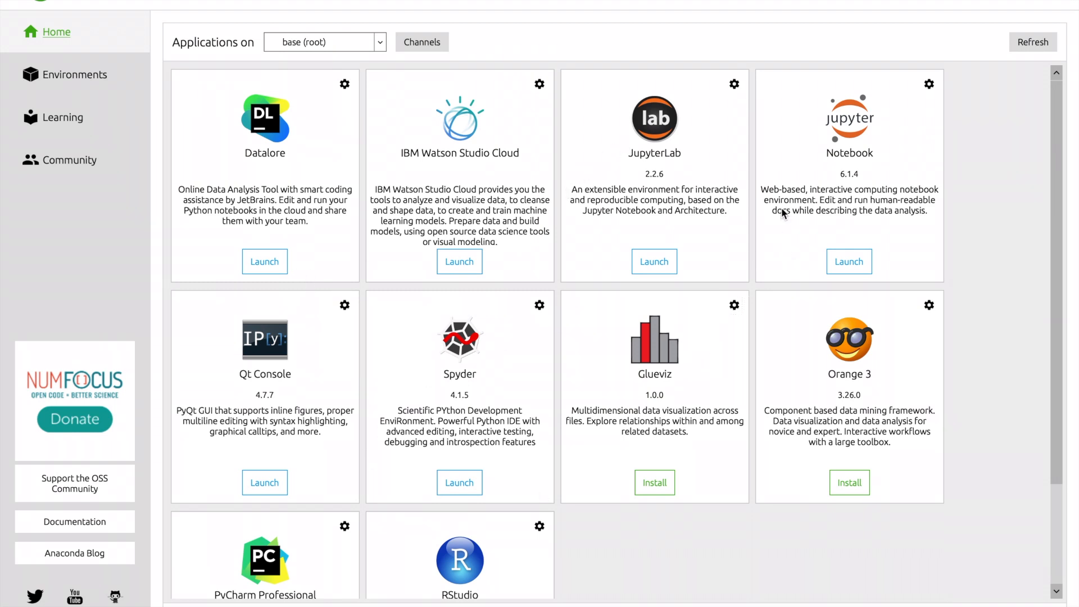
{"action": "mouse_move", "coordinate": [845, 249]}
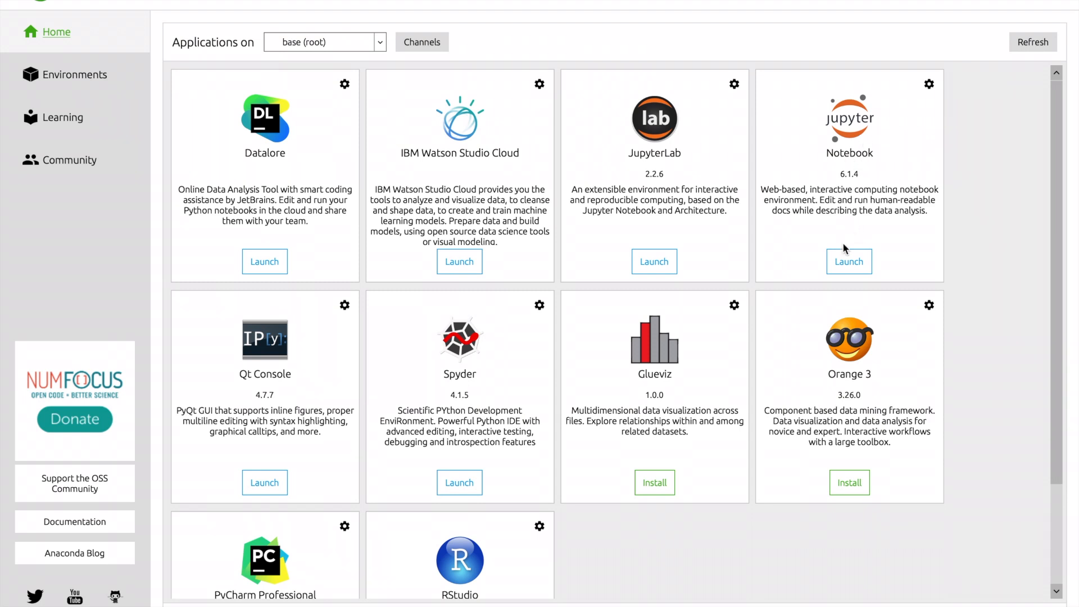
{"action": "left_click", "coordinate": [849, 262]}
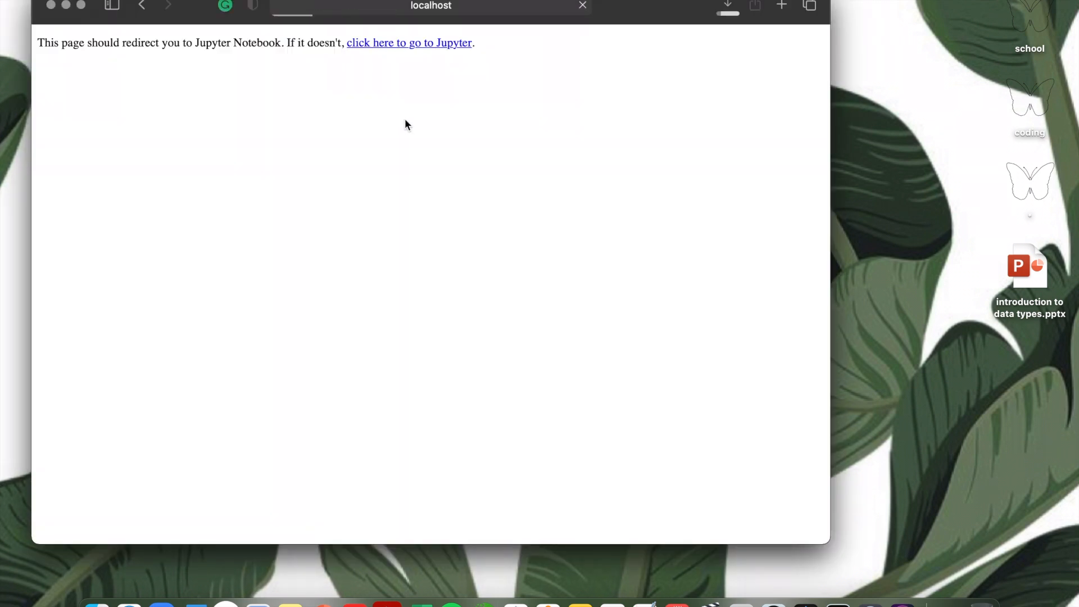
{"action": "mouse_move", "coordinate": [433, 45]}
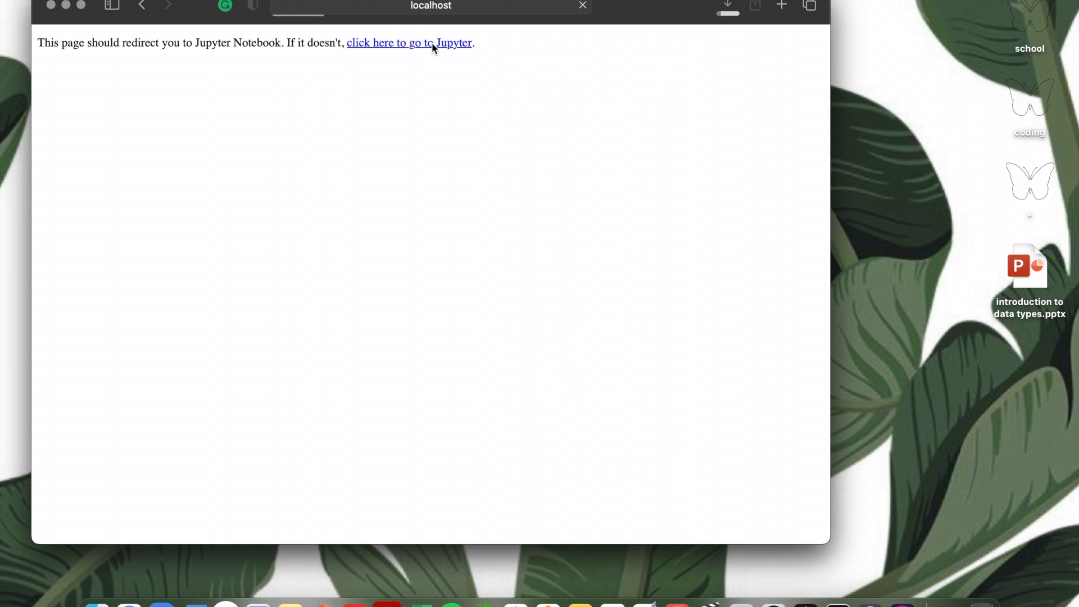
Follow the localhost redirect link to the Jupyter Notebook home file browser
{"action": "left_click", "coordinate": [409, 43]}
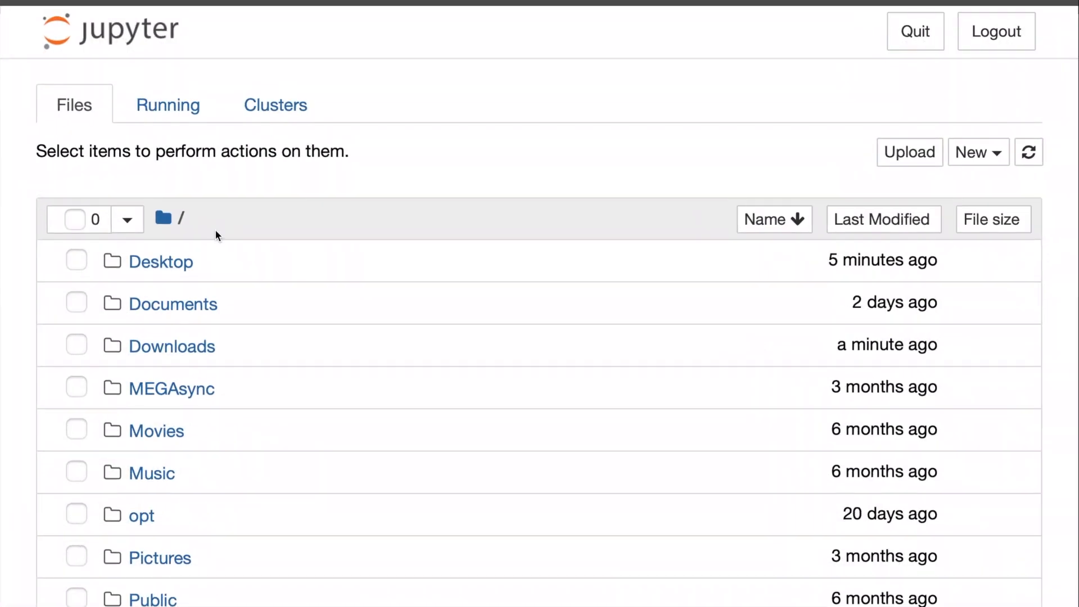
Browse into the Movies folder and return to the Jupyter home folder
{"action": "scroll", "scroll_direction": "down", "scroll_amount": 3}
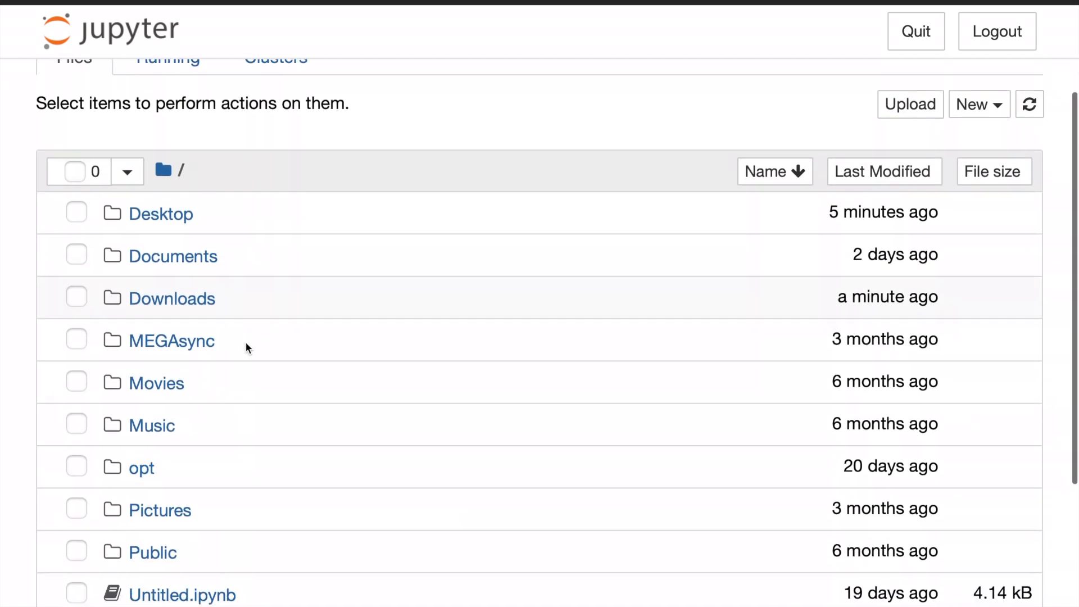
{"action": "scroll", "scroll_direction": "down", "scroll_amount": 3}
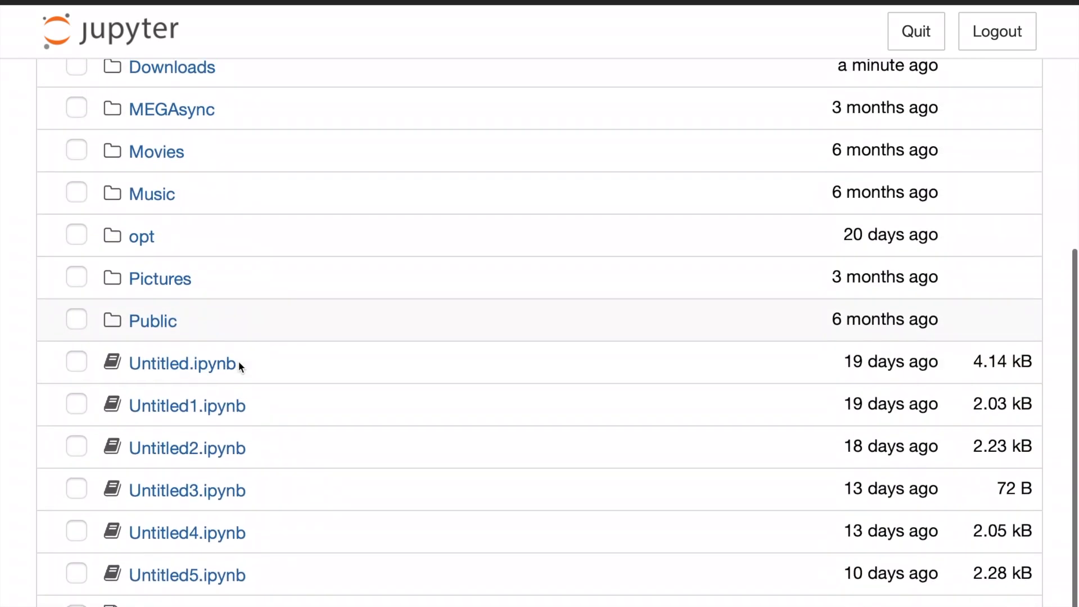
{"action": "scroll", "scroll_direction": "up", "scroll_amount": 3}
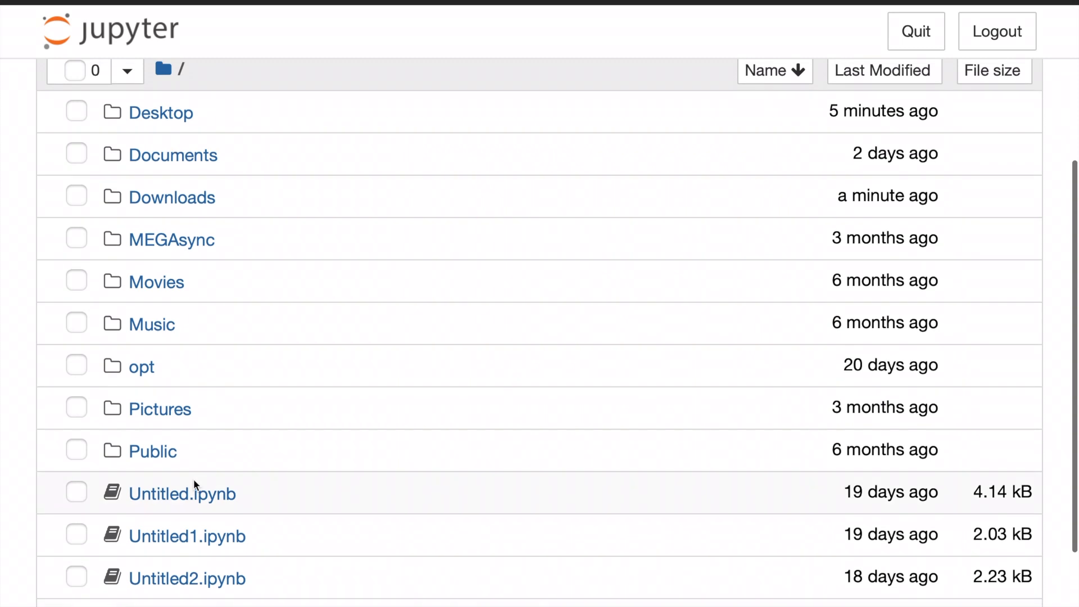
{"action": "scroll", "scroll_direction": "up", "scroll_amount": 3}
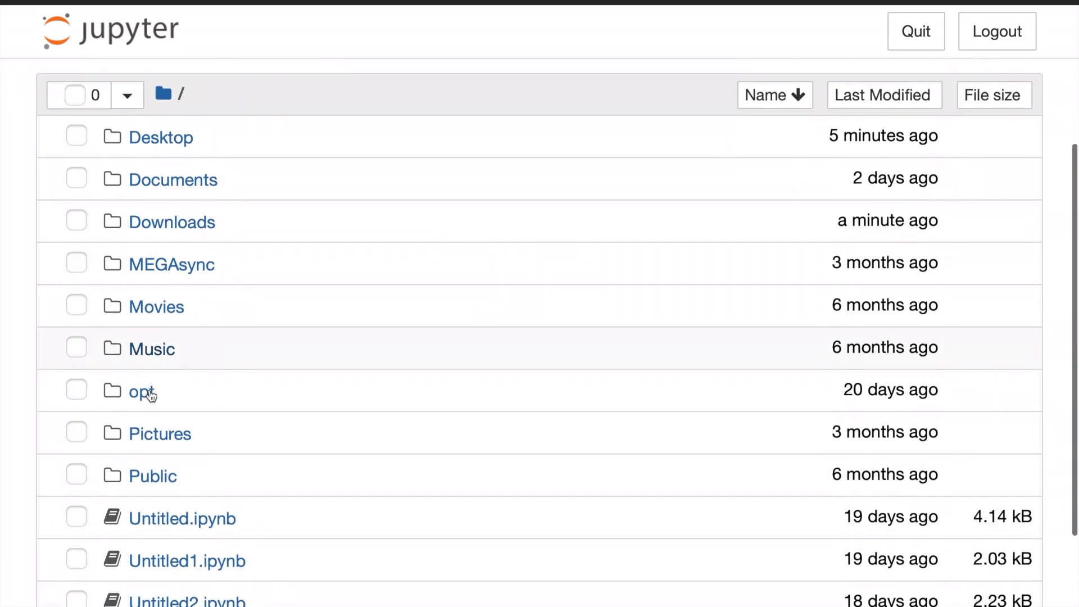
{"action": "left_click", "coordinate": [157, 306]}
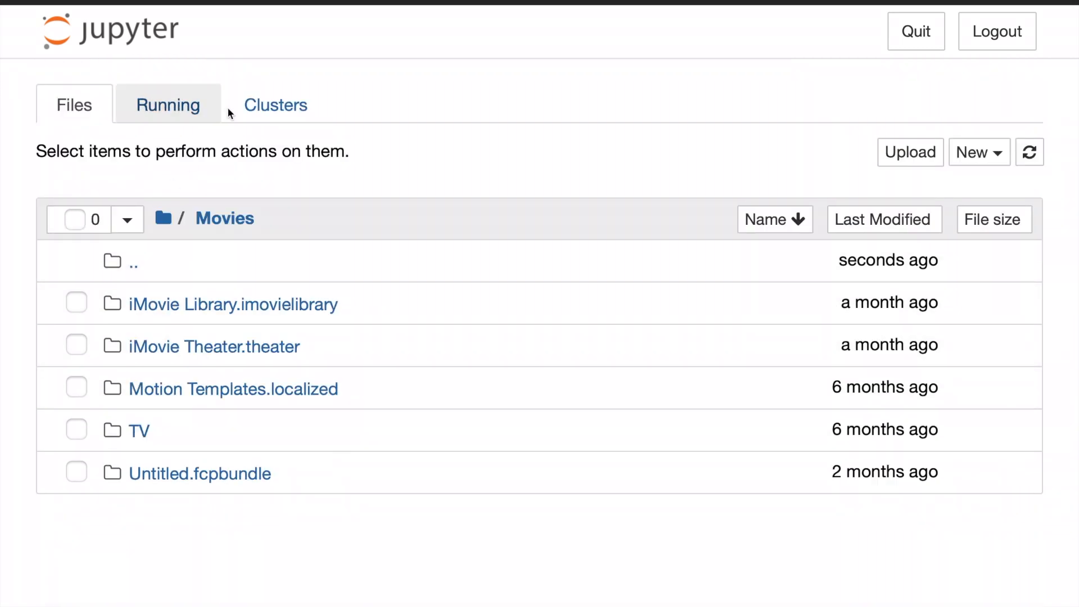
{"action": "left_click", "coordinate": [135, 259]}
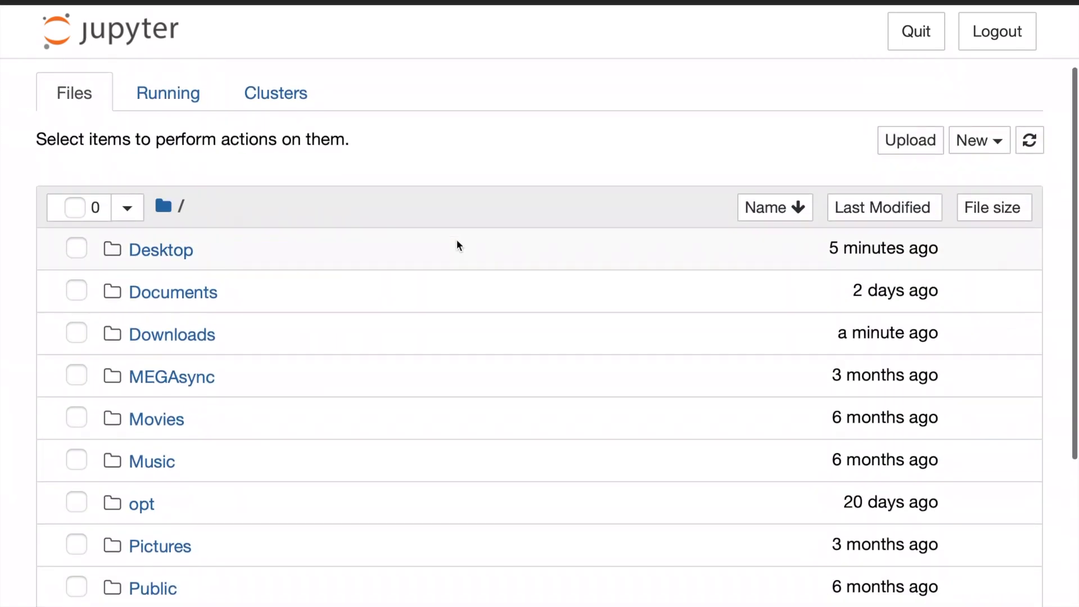
Bring up the New menu of items to create from the home listing
{"action": "scroll", "scroll_direction": "down", "scroll_amount": 3}
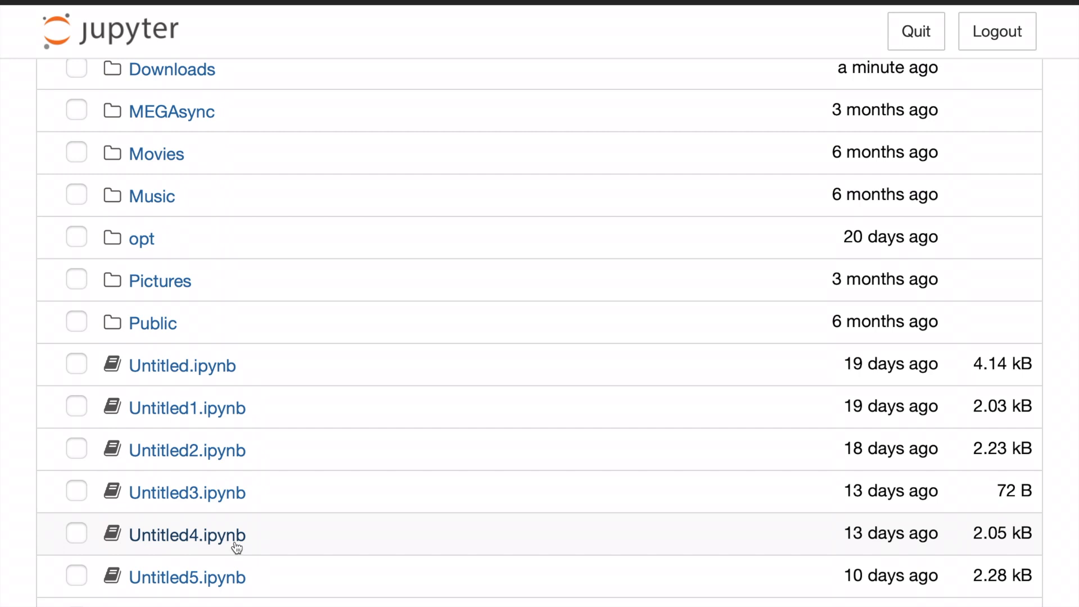
{"action": "scroll", "scroll_direction": "up", "scroll_amount": 3}
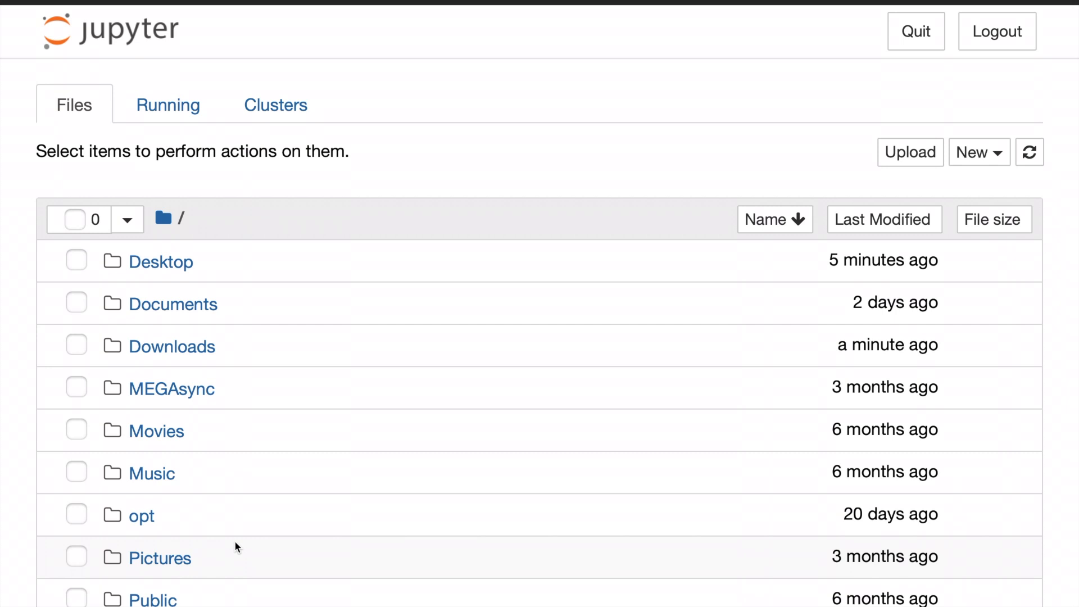
{"action": "mouse_move", "coordinate": [617, 456]}
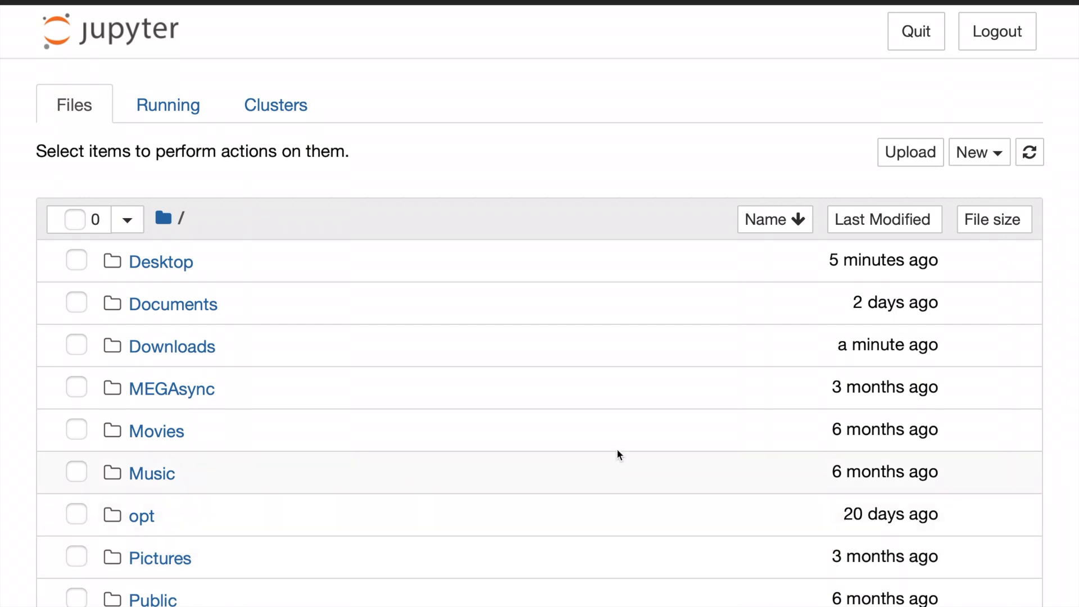
{"action": "left_click", "coordinate": [973, 152]}
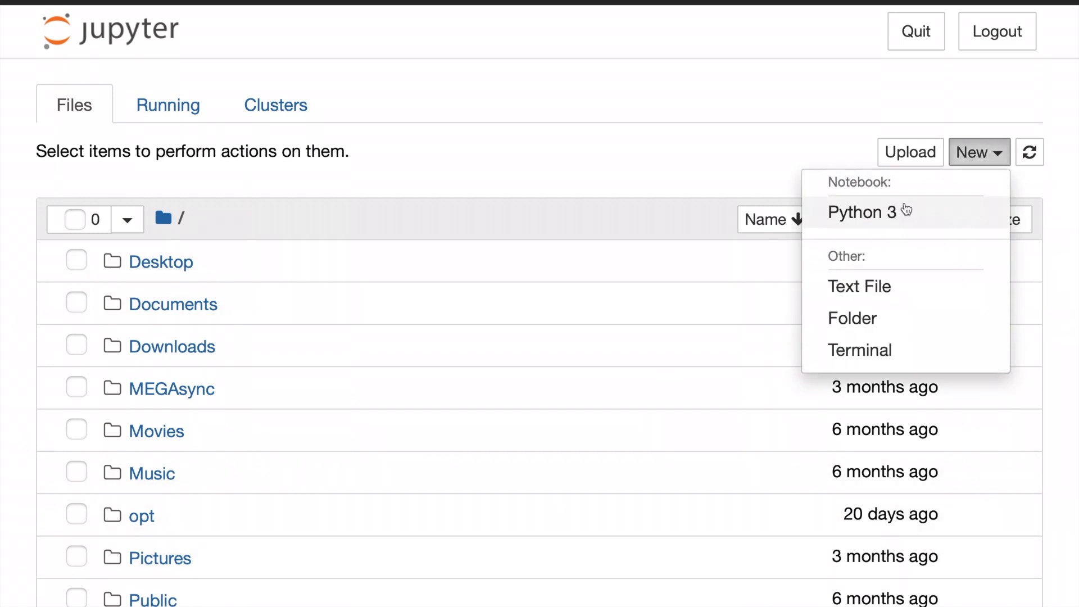
Create a new Python 3 notebook (Untitled6) with several empty code cells and begin the first print
{"action": "left_click", "coordinate": [861, 212]}
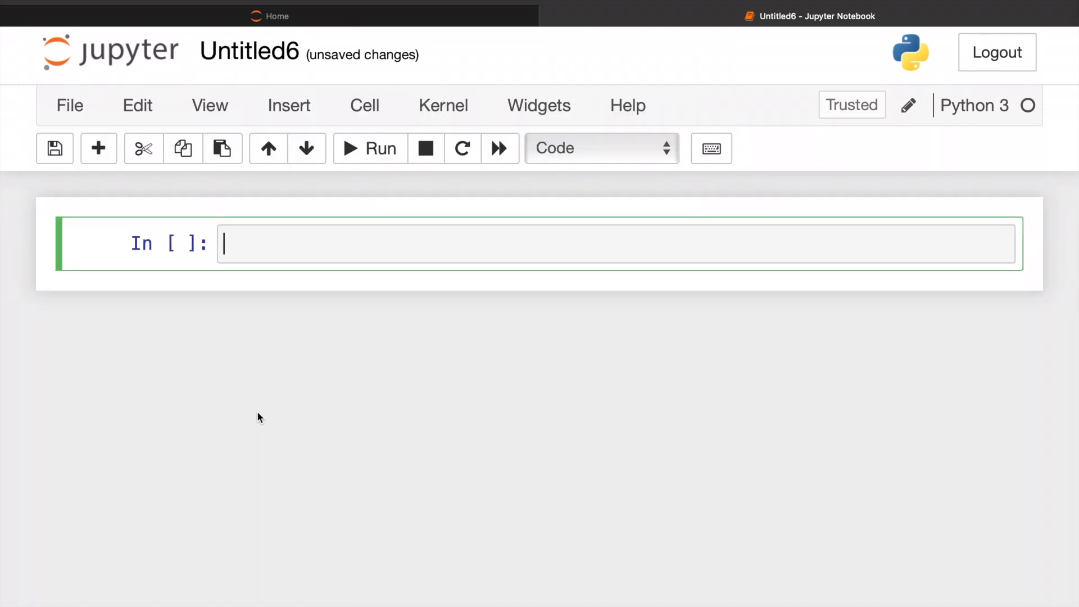
{"action": "left_click", "coordinate": [99, 148]}
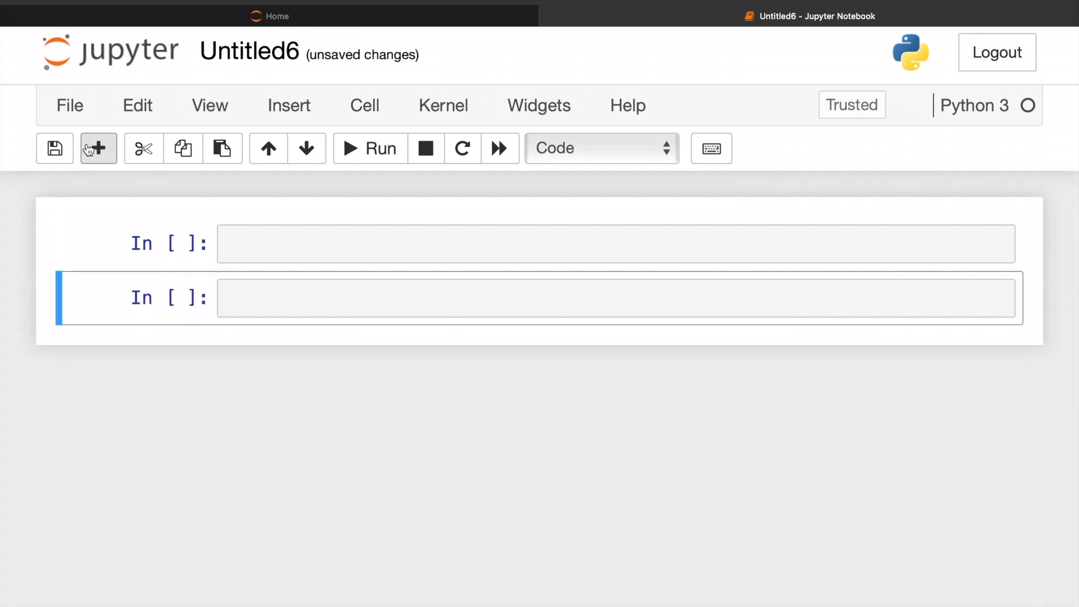
{"action": "left_click", "coordinate": [99, 148]}
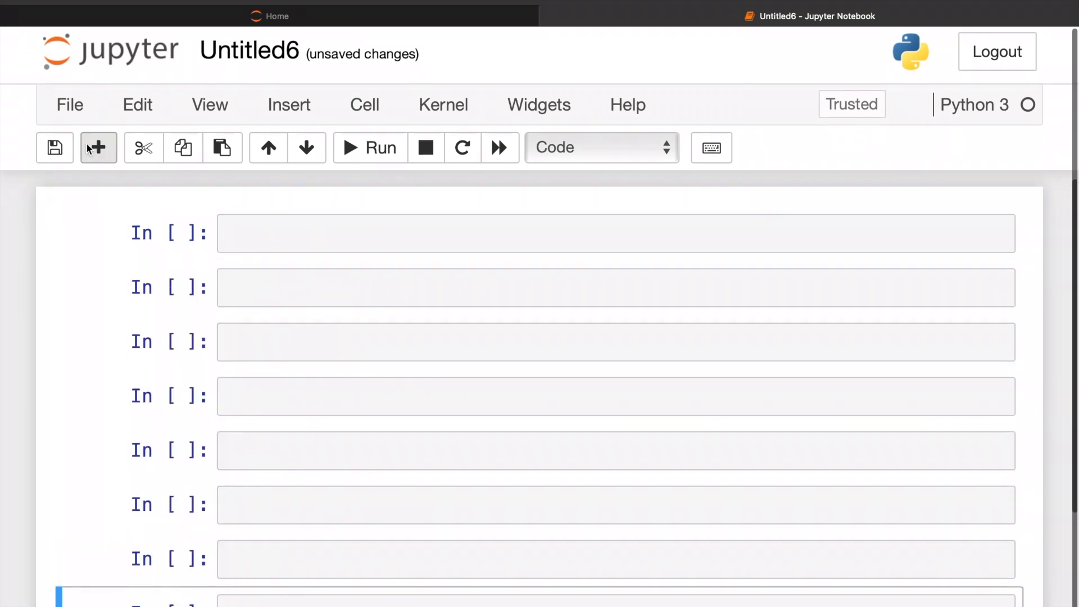
{"action": "scroll", "scroll_direction": "up", "scroll_amount": 3}
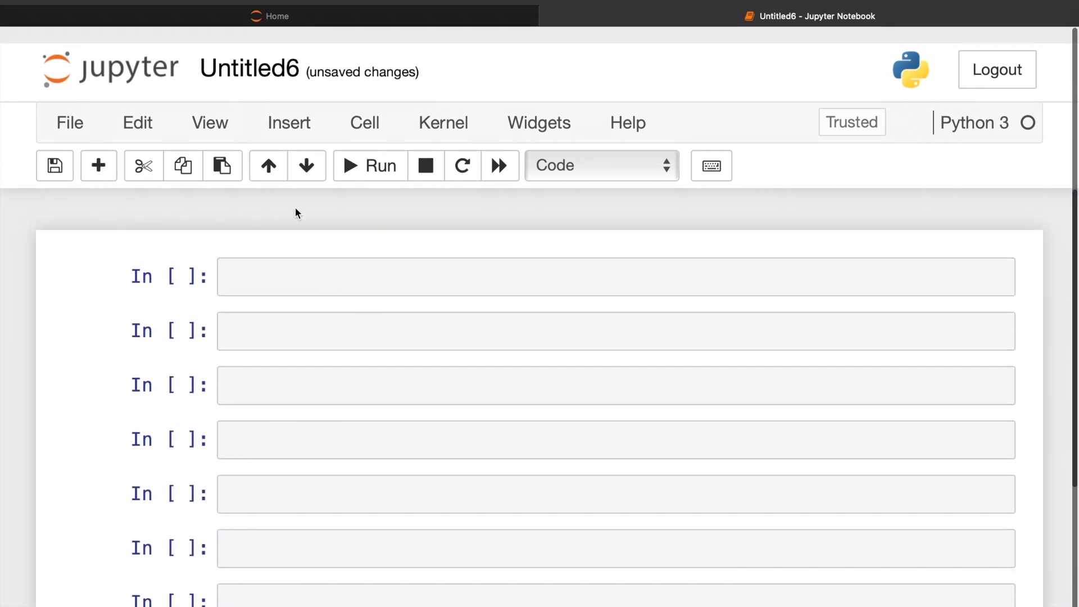
{"action": "type", "text": "prinb"}
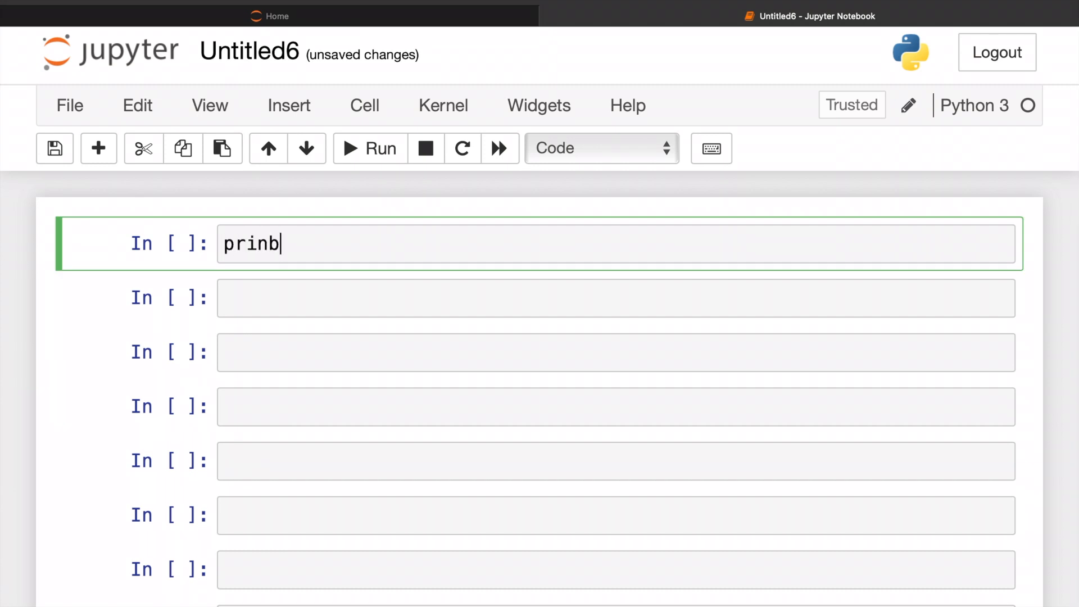
Run print("hello world") in the first cell so hello world appears beneath it
{"action": "key", "text": "Backspace"}
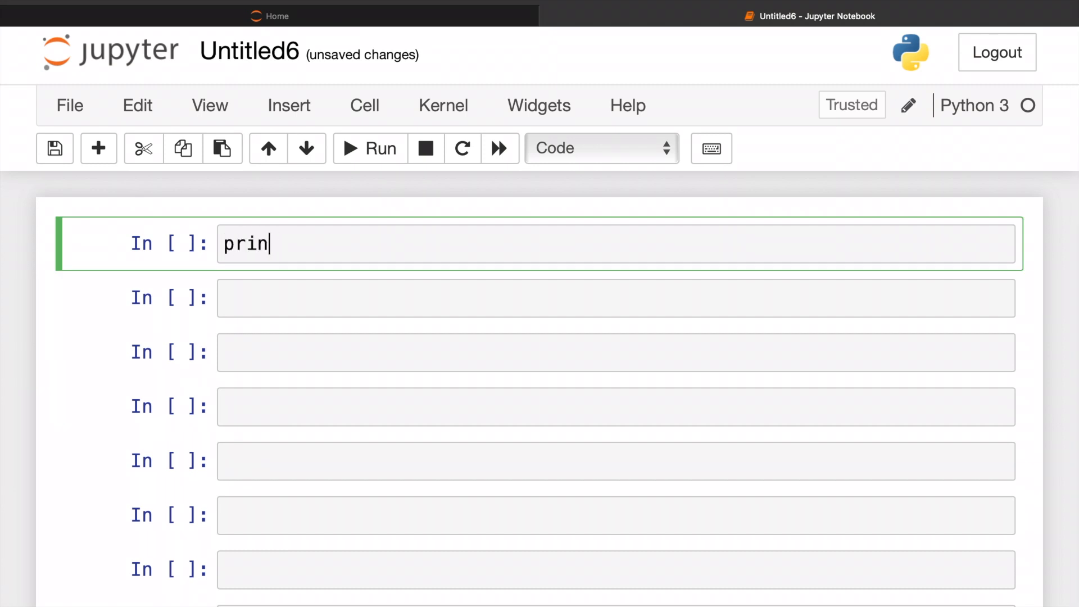
{"action": "type", "text": "t"}
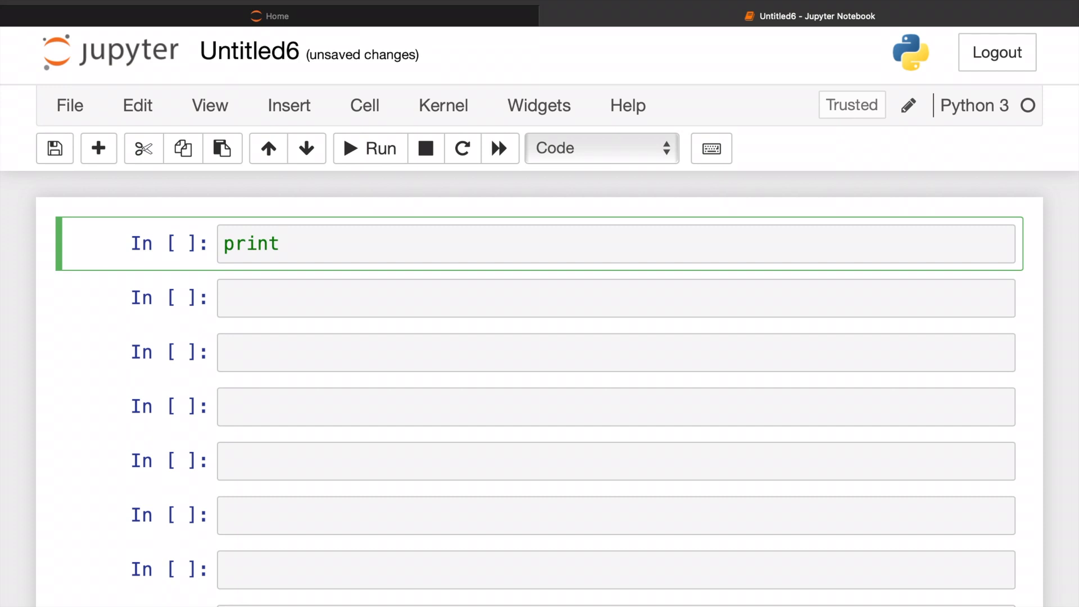
{"action": "type", "text": "()"}
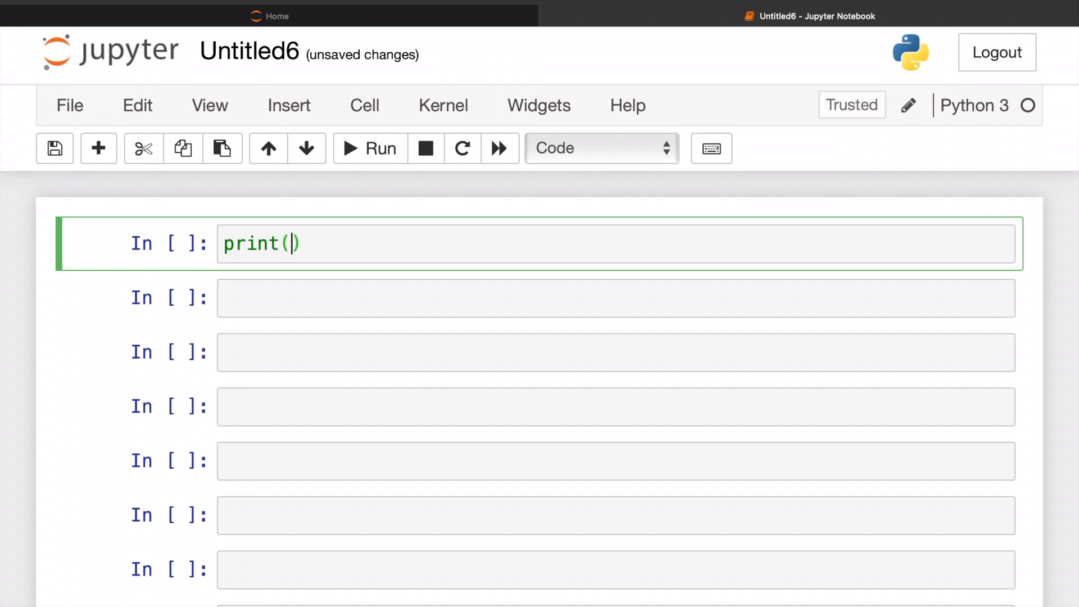
{"action": "type", "text": "\"h\""}
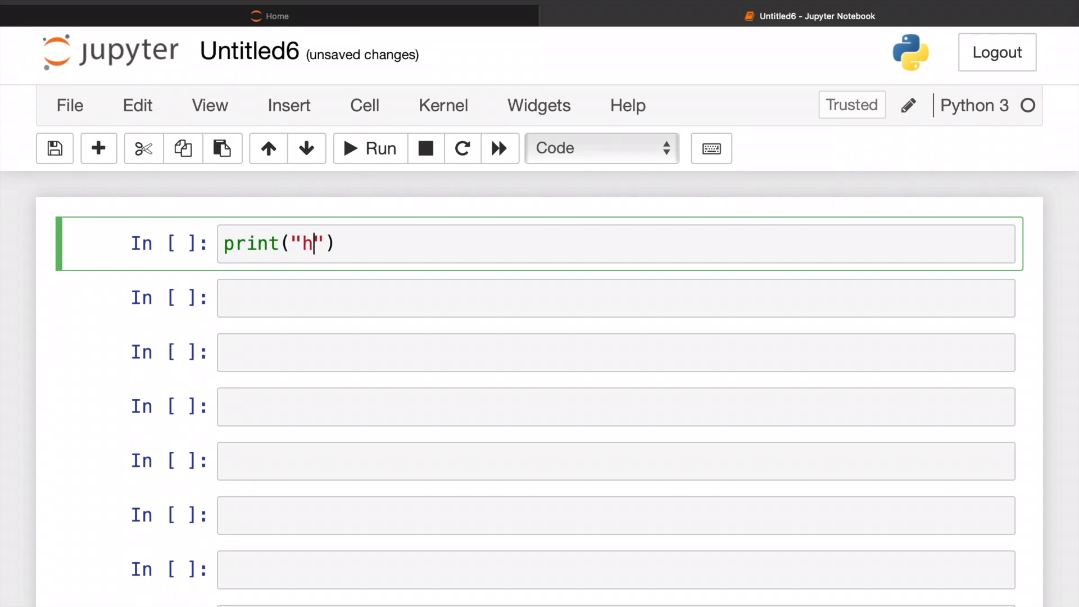
{"action": "type", "text": "ello worls"}
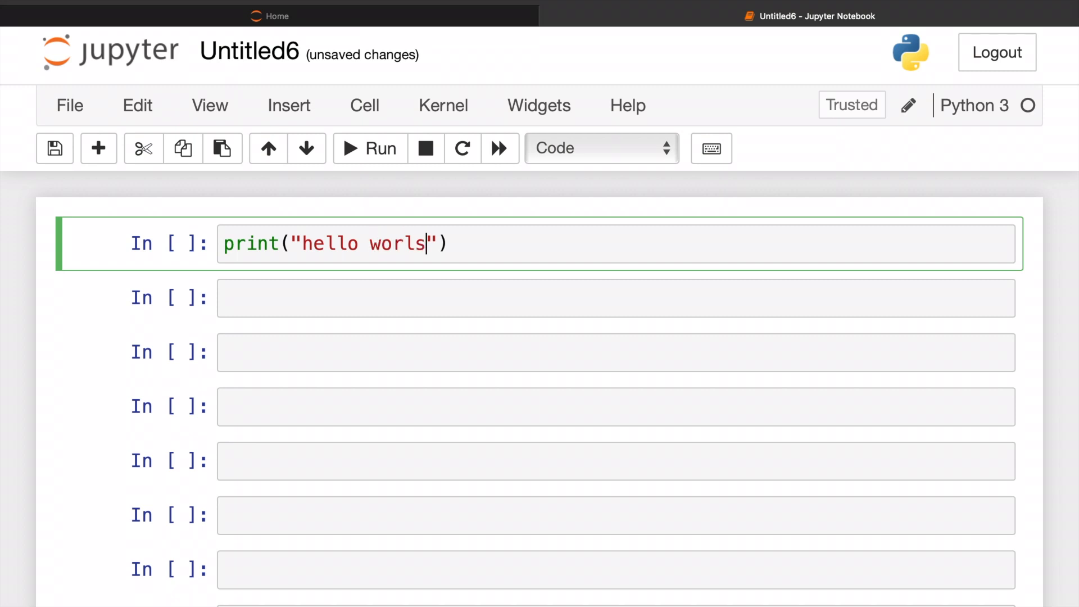
{"action": "left_click", "coordinate": [369, 148]}
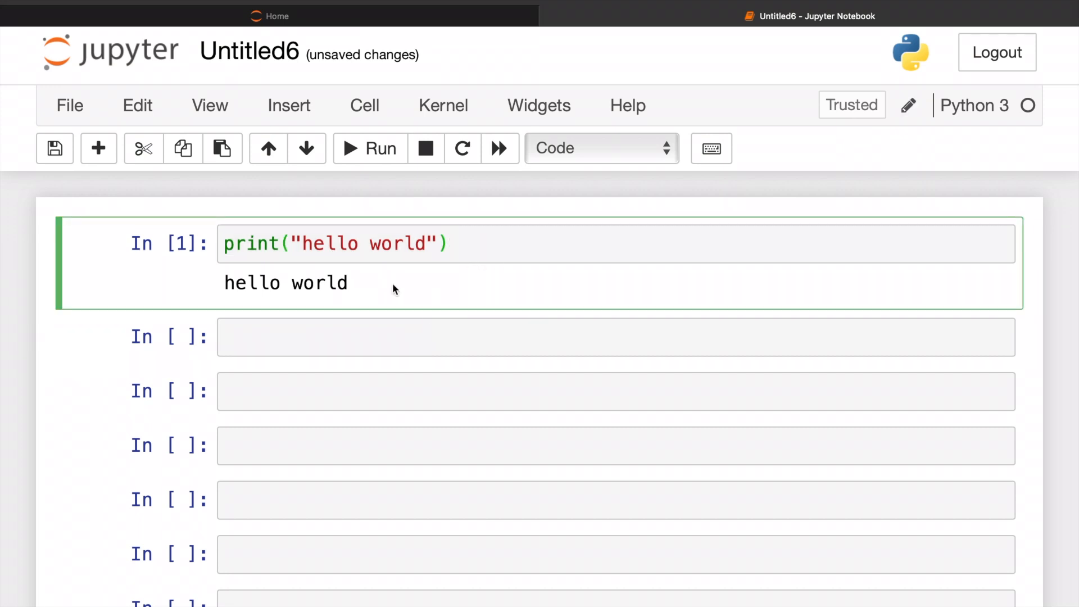
{"action": "mouse_move", "coordinate": [289, 225]}
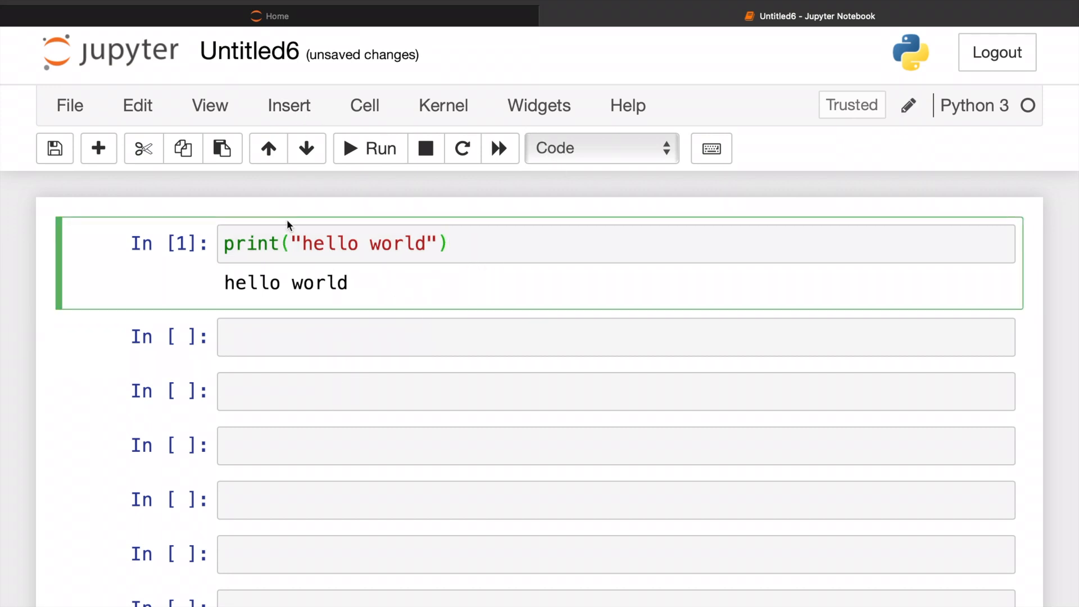
Begin a print statement in the empty cell below hello world
{"action": "left_click", "coordinate": [370, 149]}
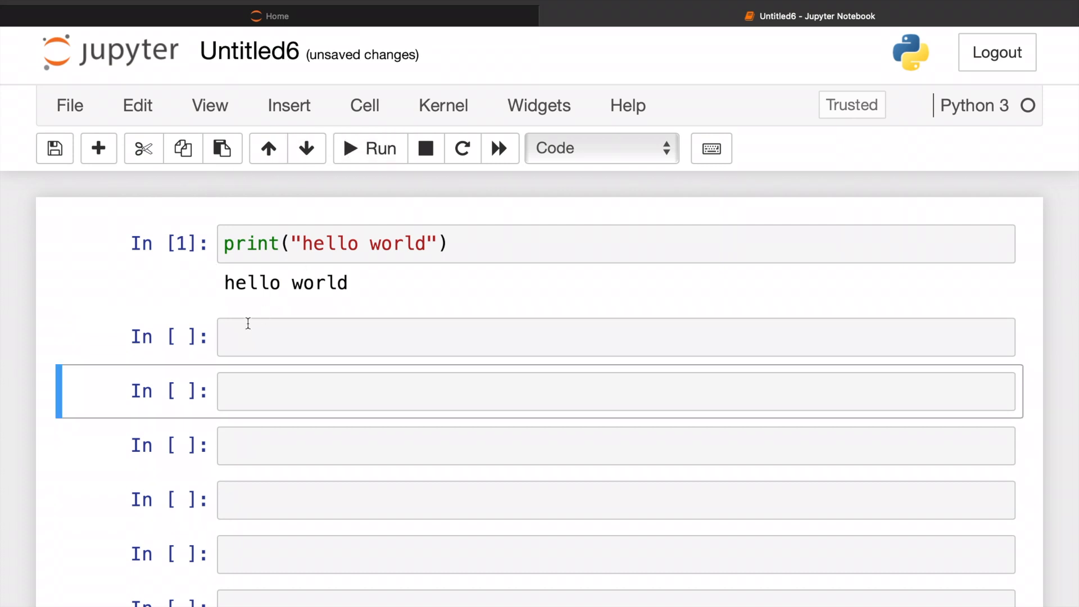
{"action": "type", "text": "prin"}
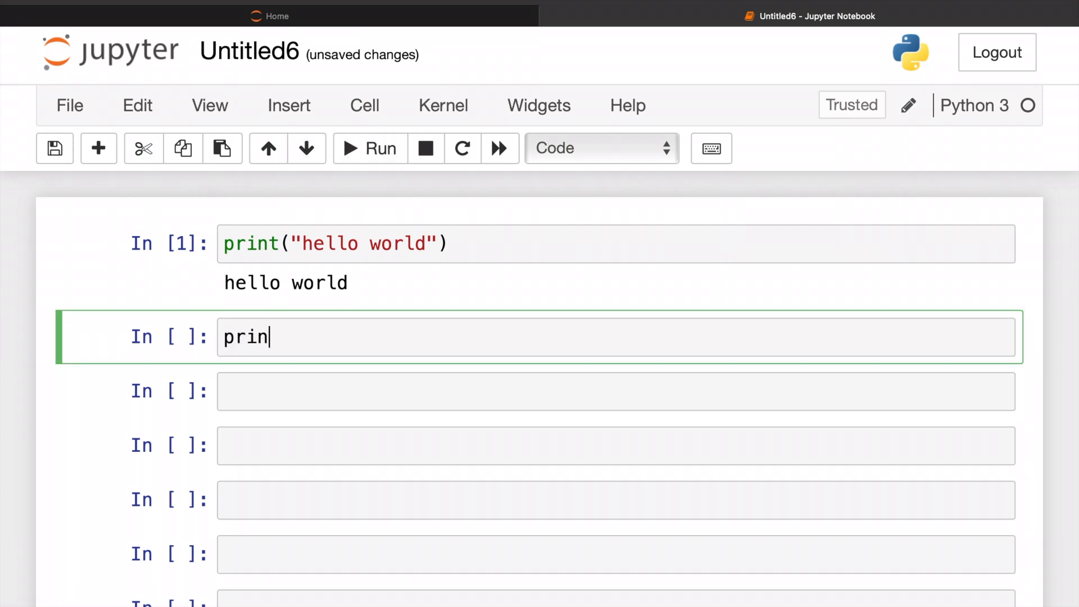
Run print("subscribe") in the second cell so subscribe appears beneath it
{"action": "type", "text": "t)\""}
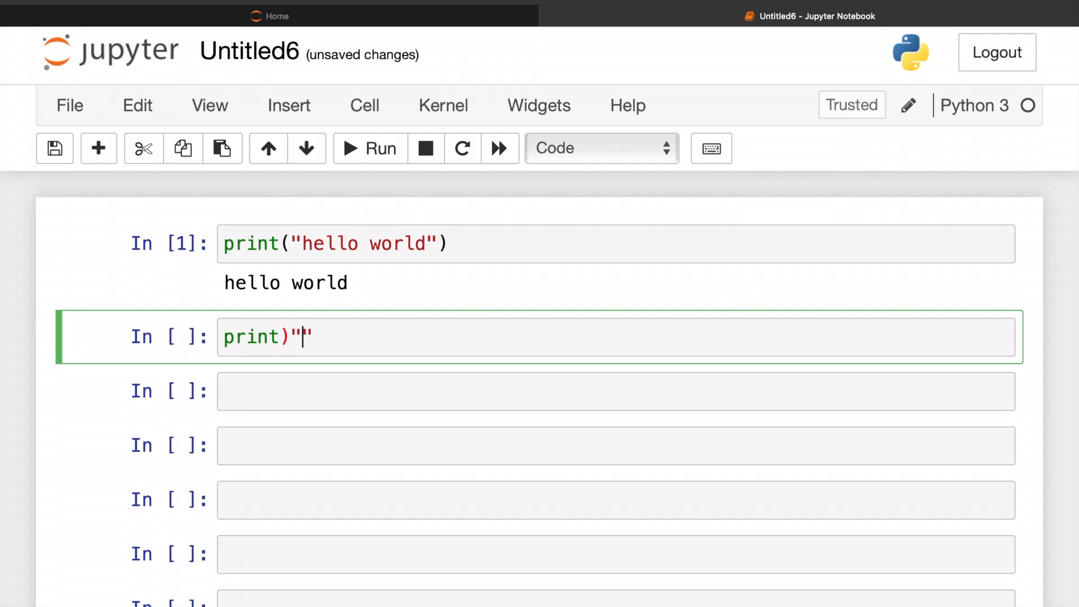
{"action": "key", "text": "Backspace"}
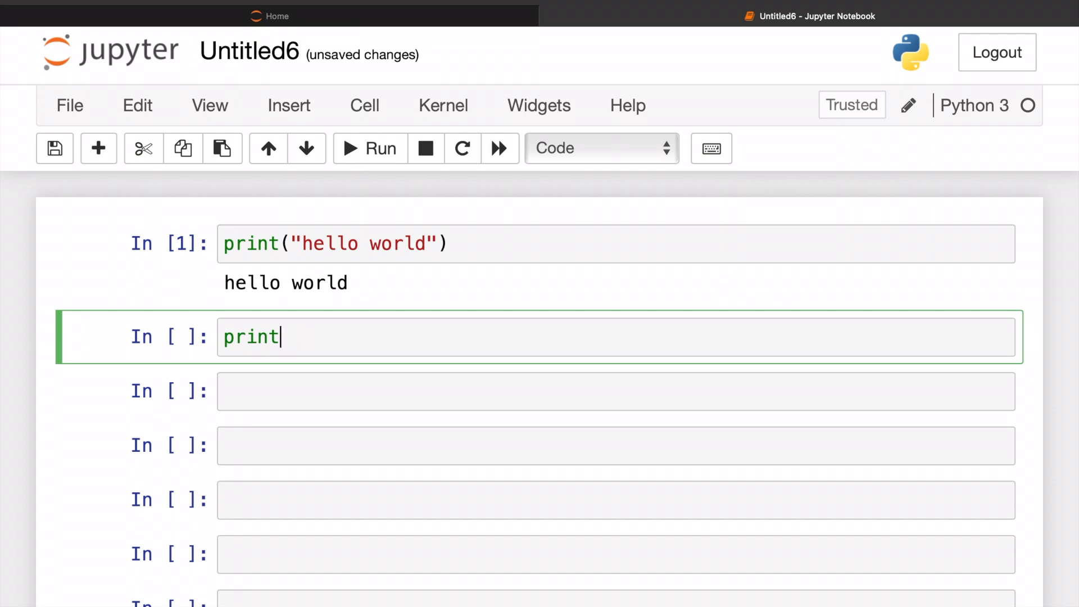
{"action": "type", "text": "(\"subs\""}
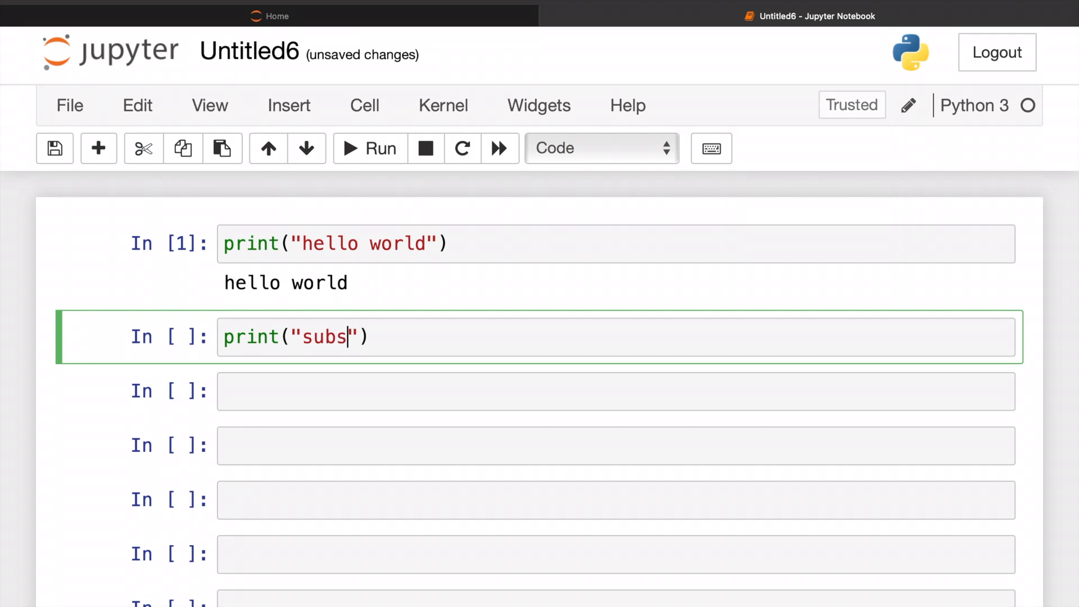
{"action": "type", "text": "cribe"}
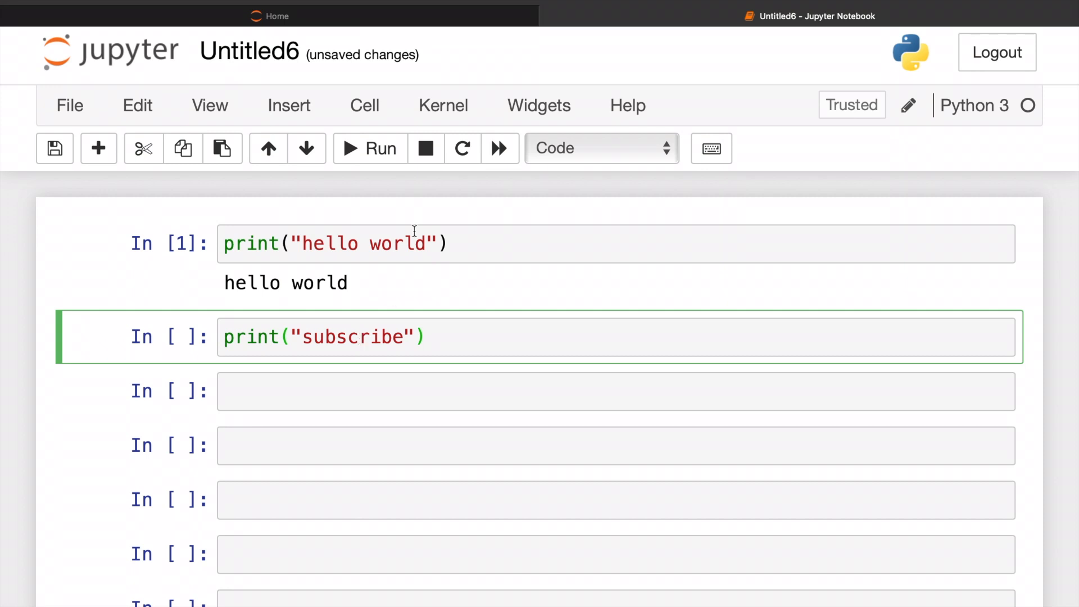
{"action": "left_click", "coordinate": [370, 148]}
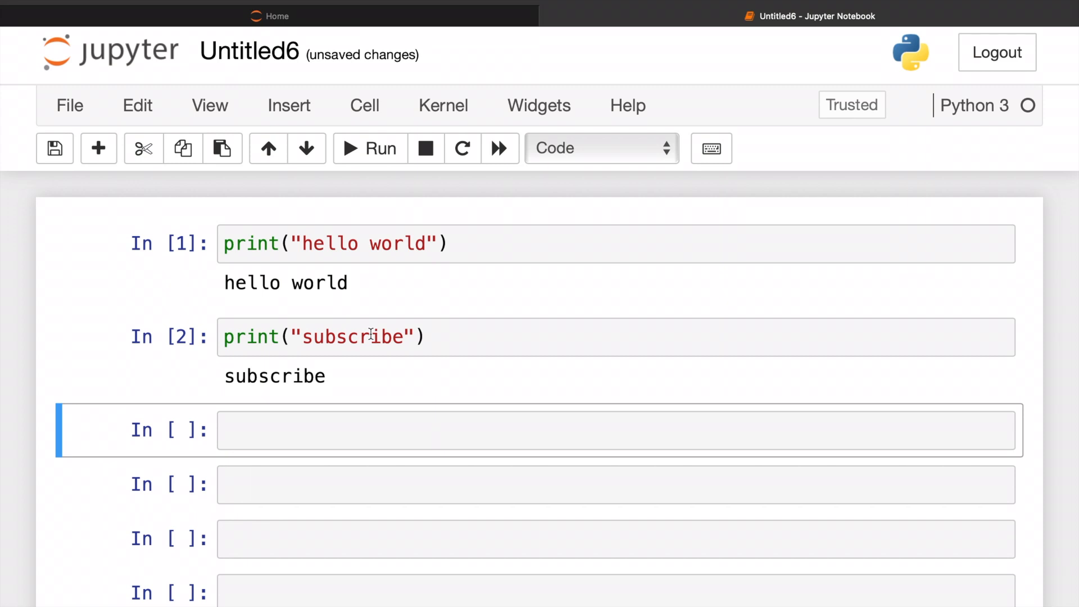
Re-run the subscribe cell and return to the presentation slides
{"action": "left_click", "coordinate": [479, 336]}
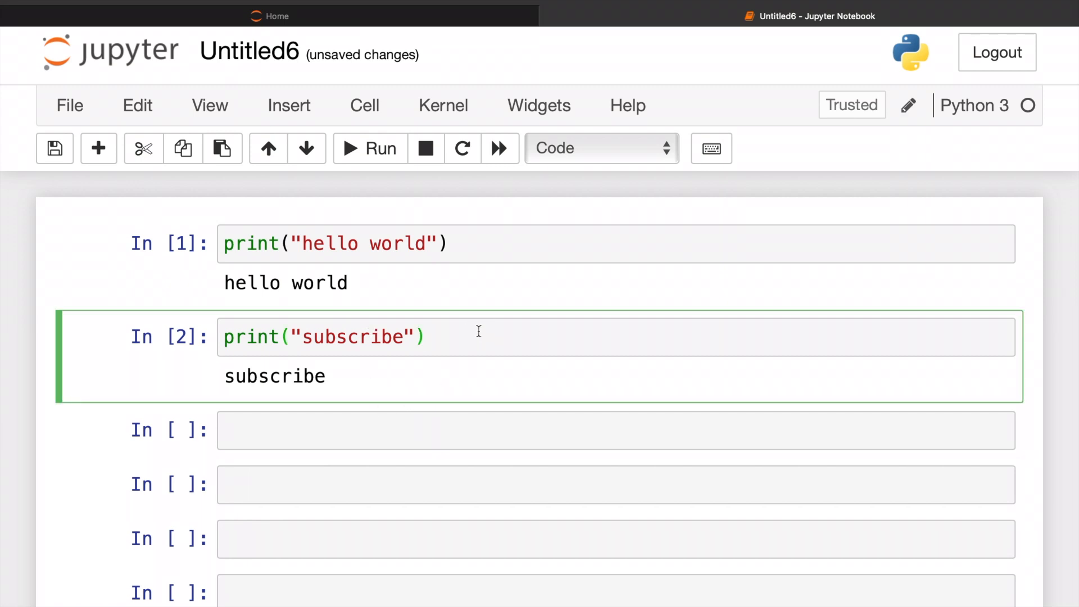
{"action": "left_click", "coordinate": [370, 148]}
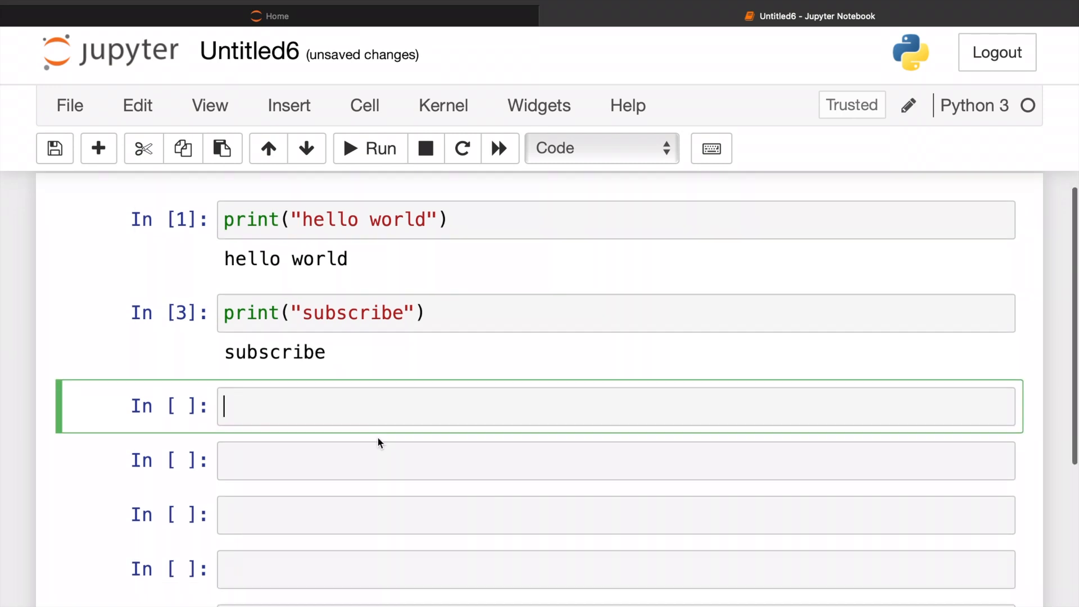
{"action": "scroll", "scroll_direction": "up", "scroll_amount": 3}
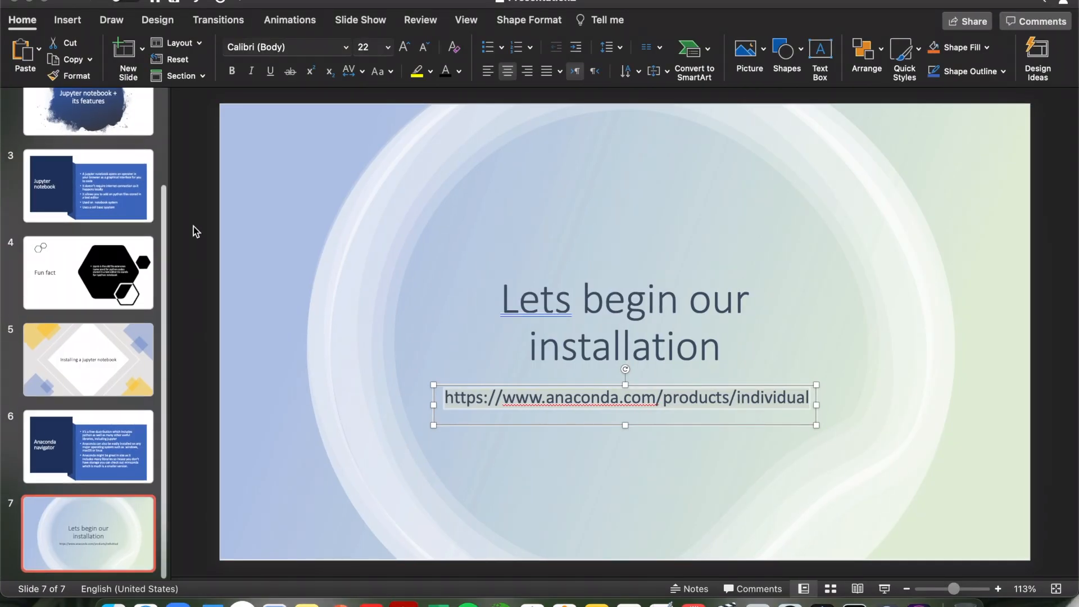
{"action": "mouse_move", "coordinate": [43, 6]}
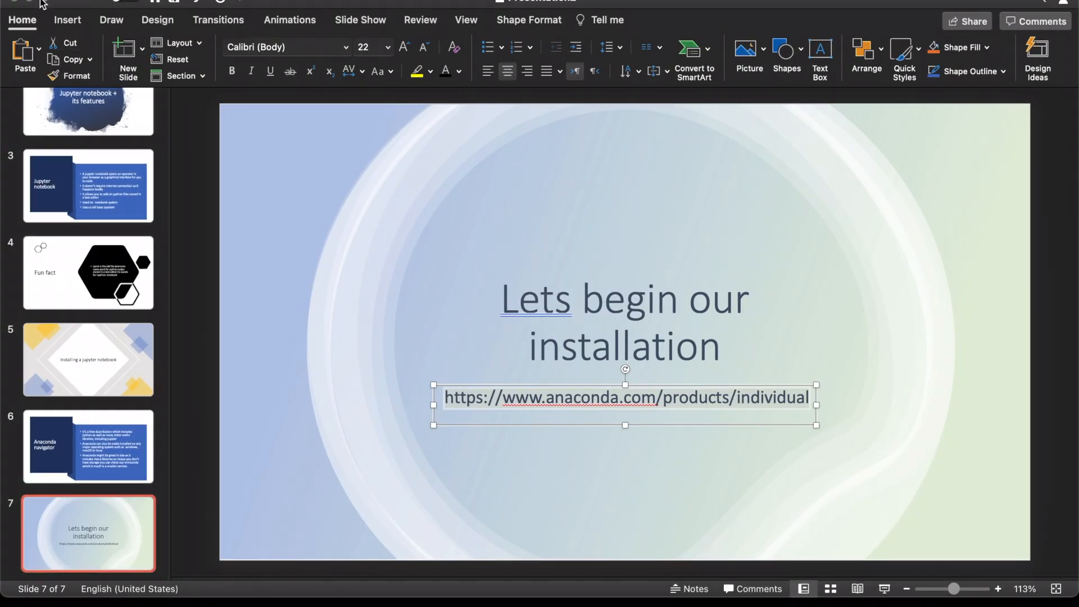